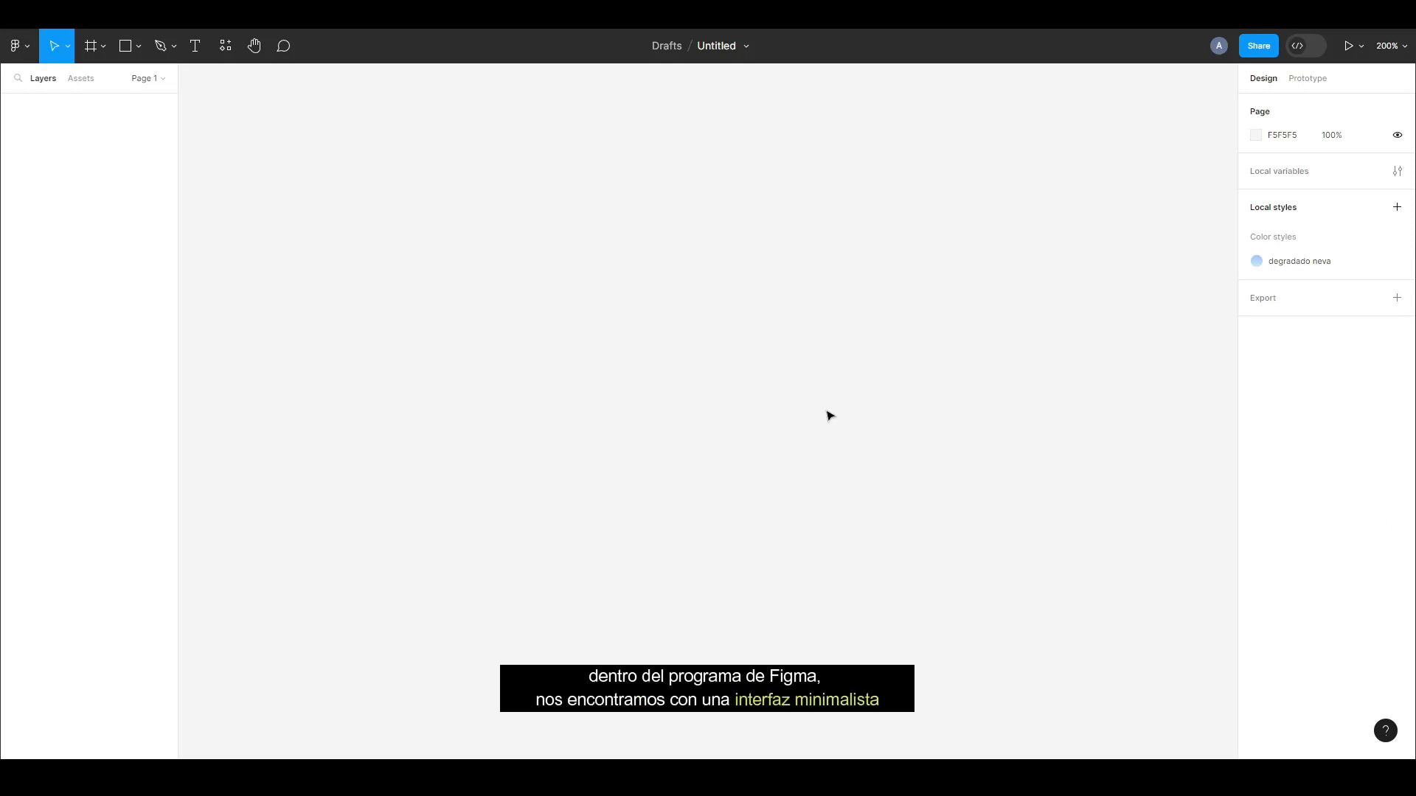
{"action": "mouse_move", "coordinate": [757, 502]}
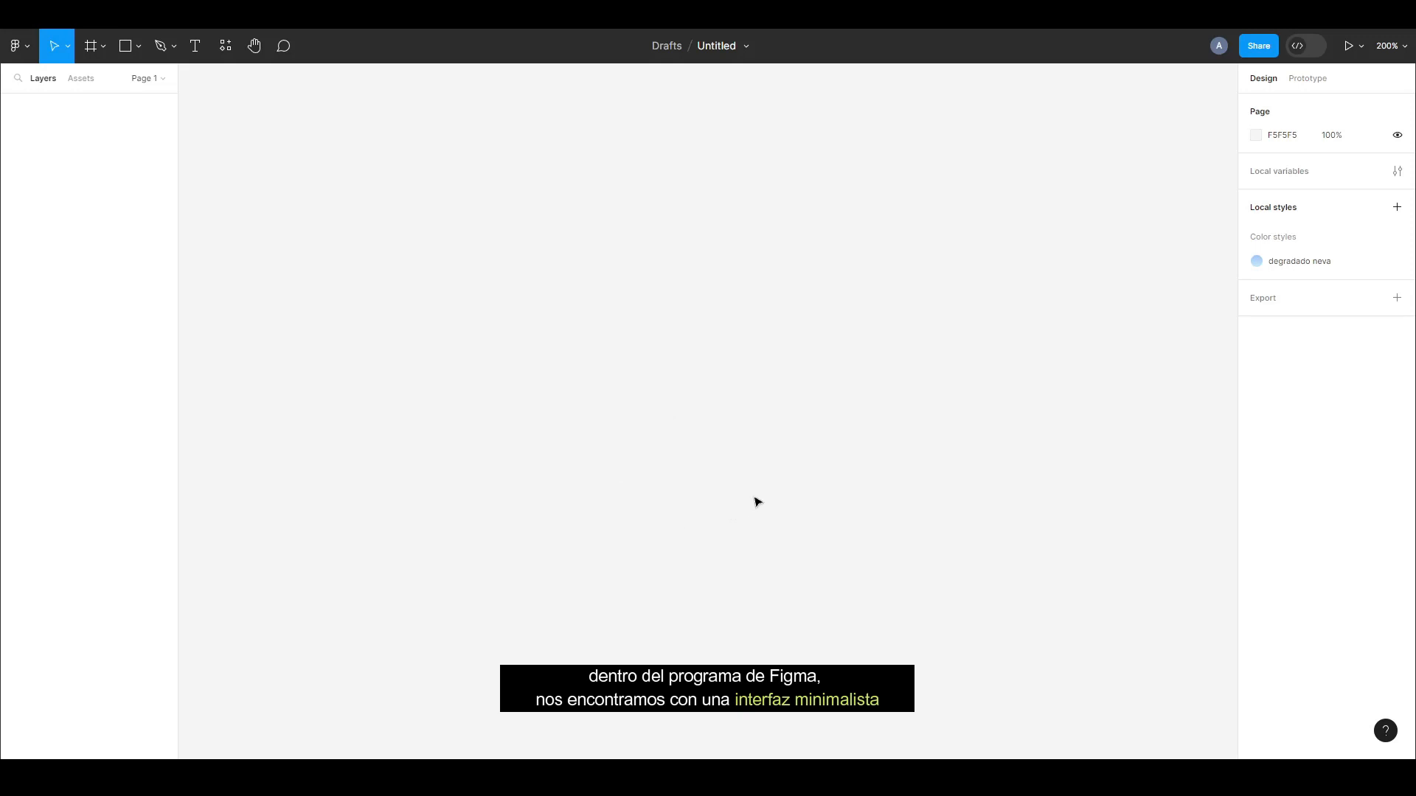
{"action": "mouse_move", "coordinate": [726, 499]}
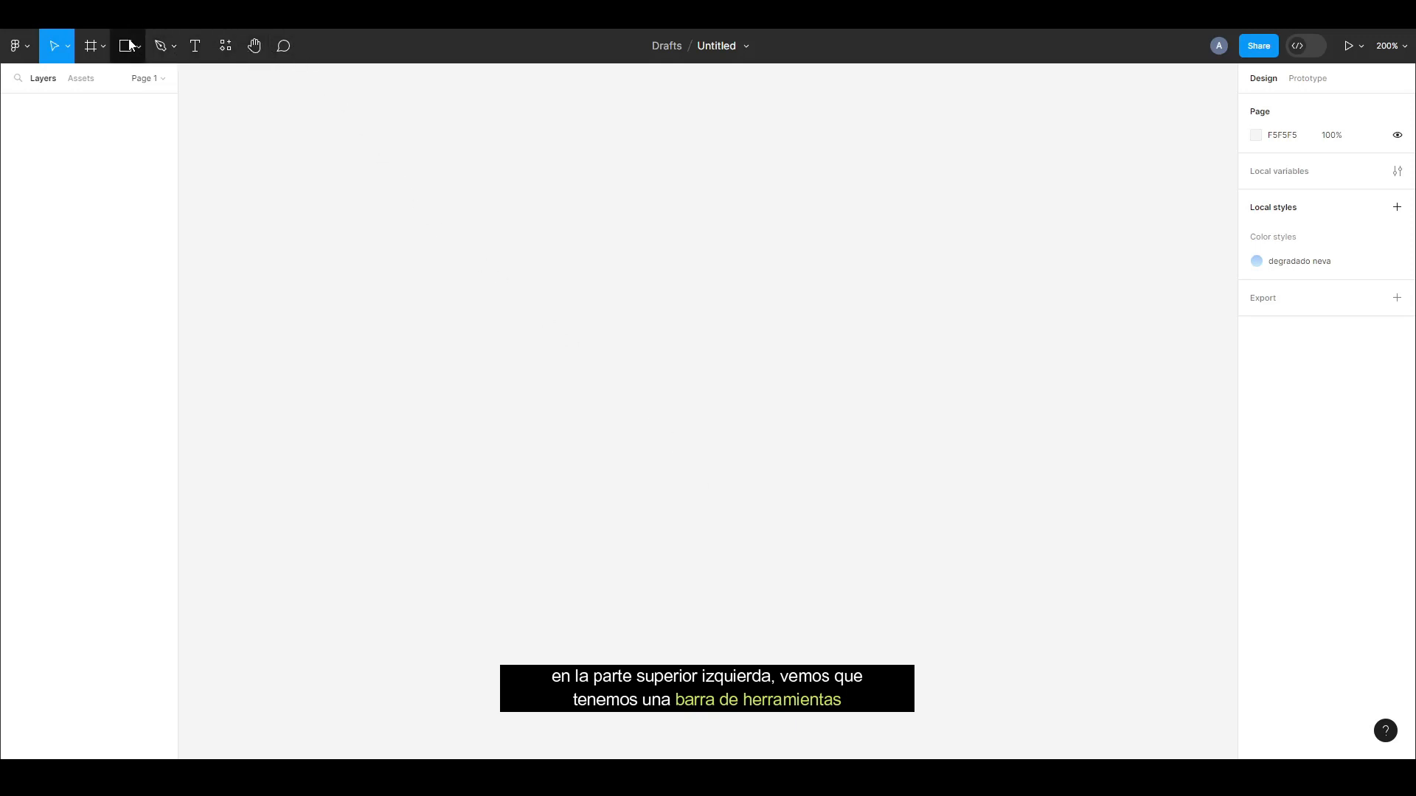
{"action": "mouse_move", "coordinate": [91, 46]}
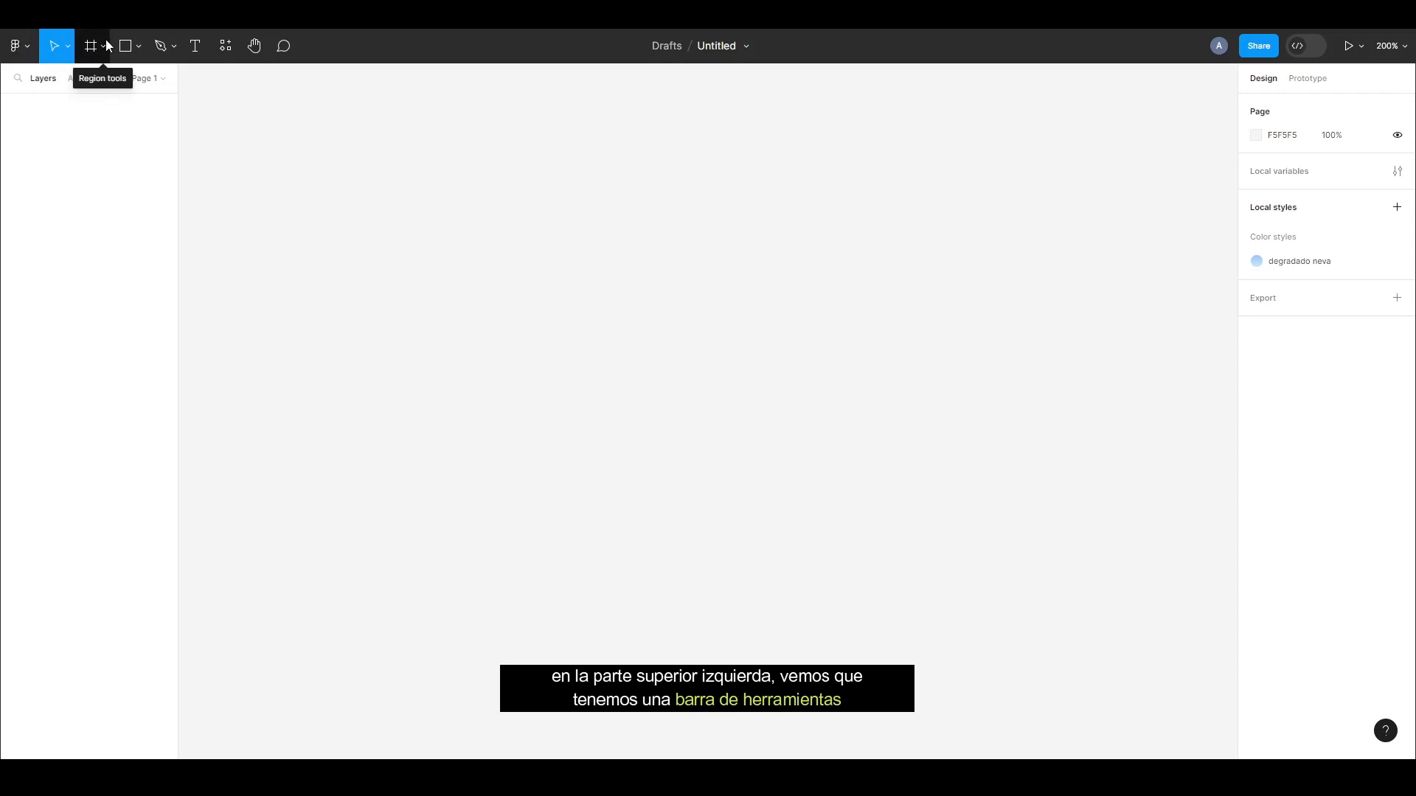
{"action": "mouse_move", "coordinate": [226, 45]}
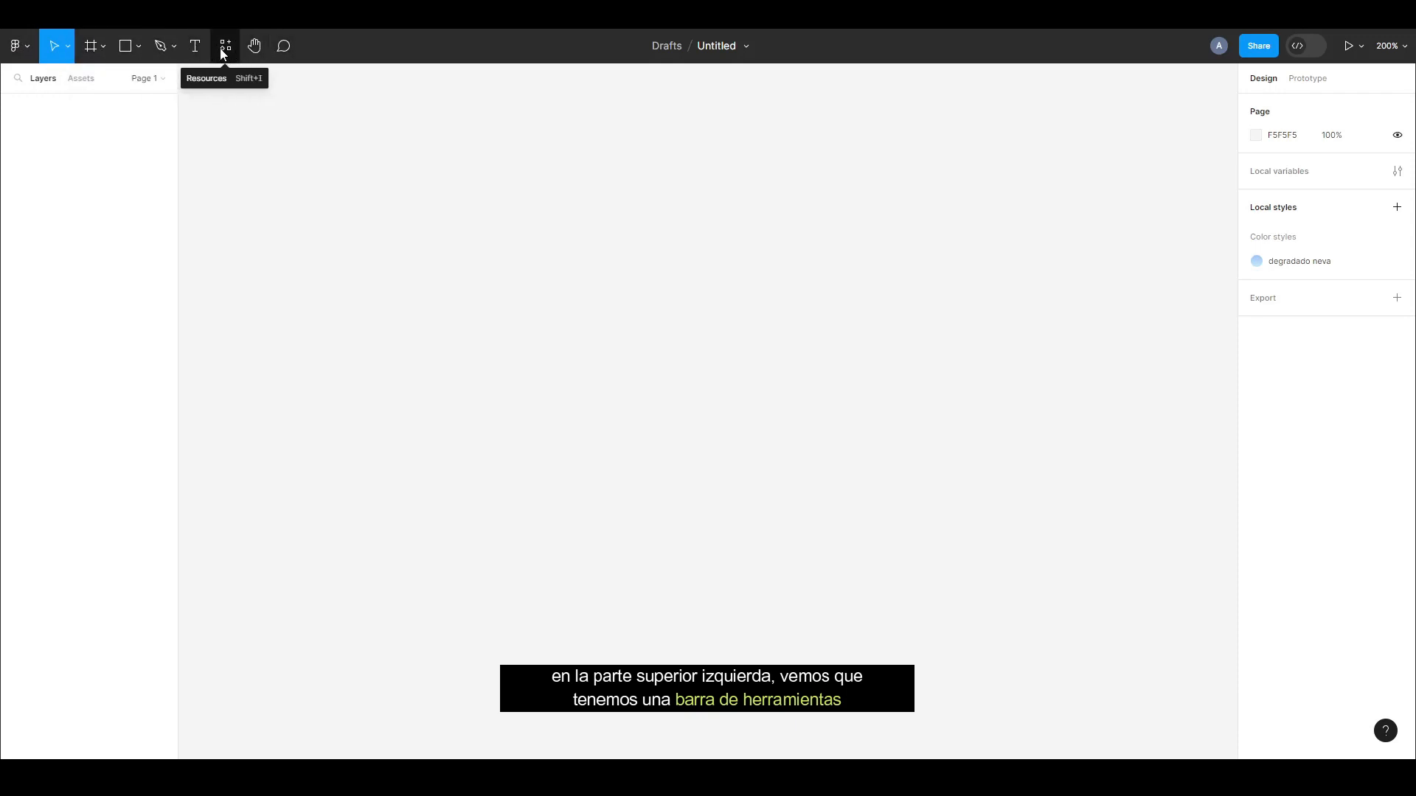
Type 'Design' as a new text layer on the canvas and view it at 100% zoom.
{"action": "left_click", "coordinate": [195, 46]}
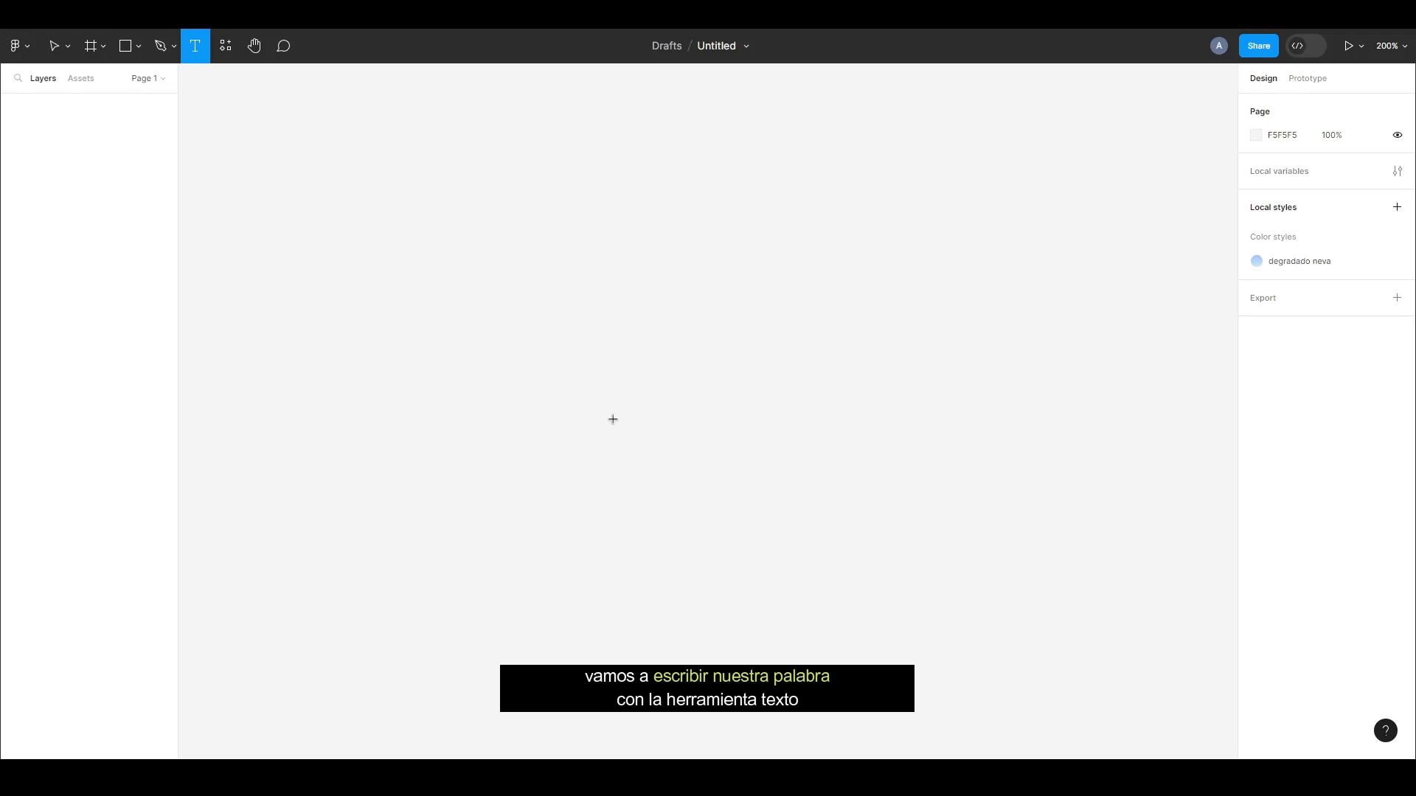
{"action": "left_click", "coordinate": [612, 419]}
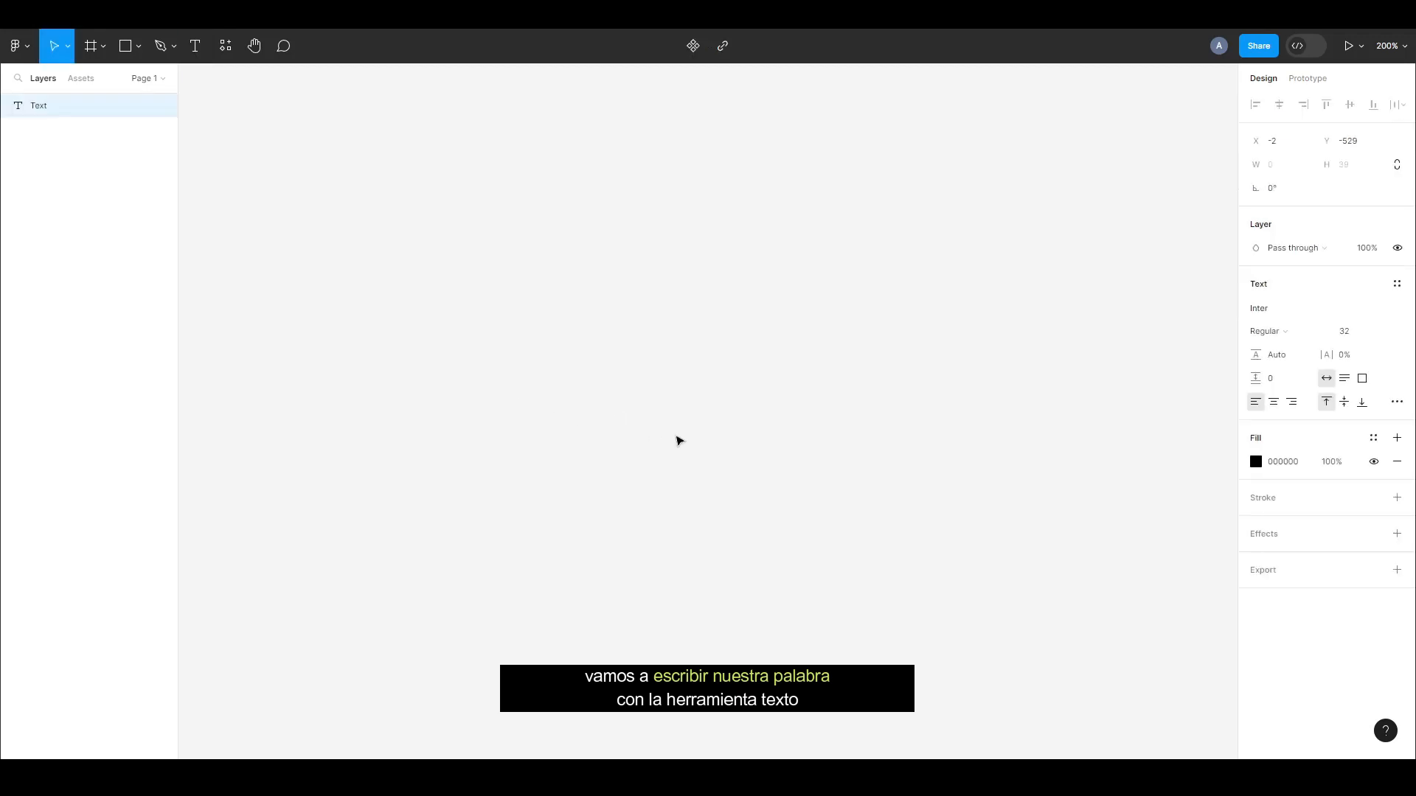
{"action": "type", "text": "Des"}
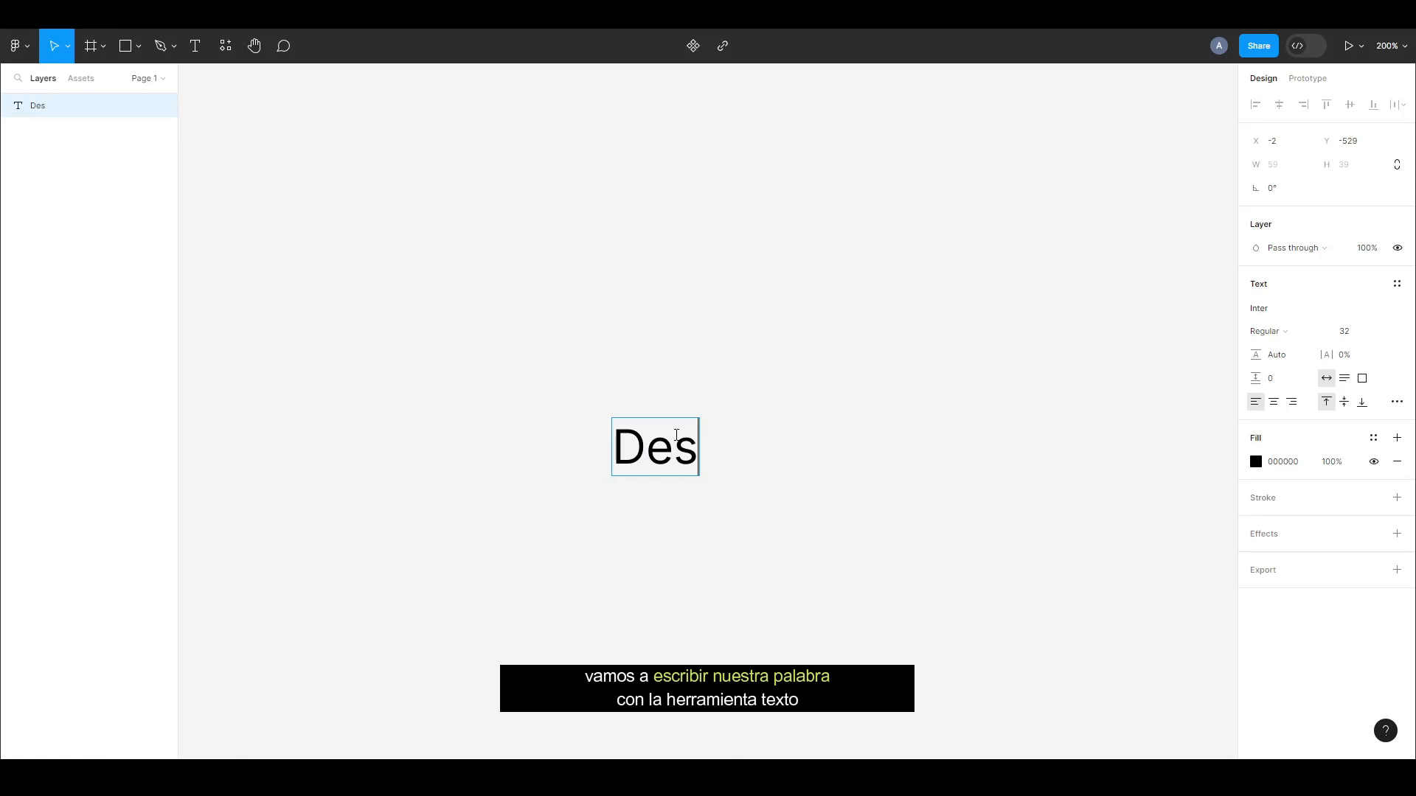
{"action": "type", "text": "ign"}
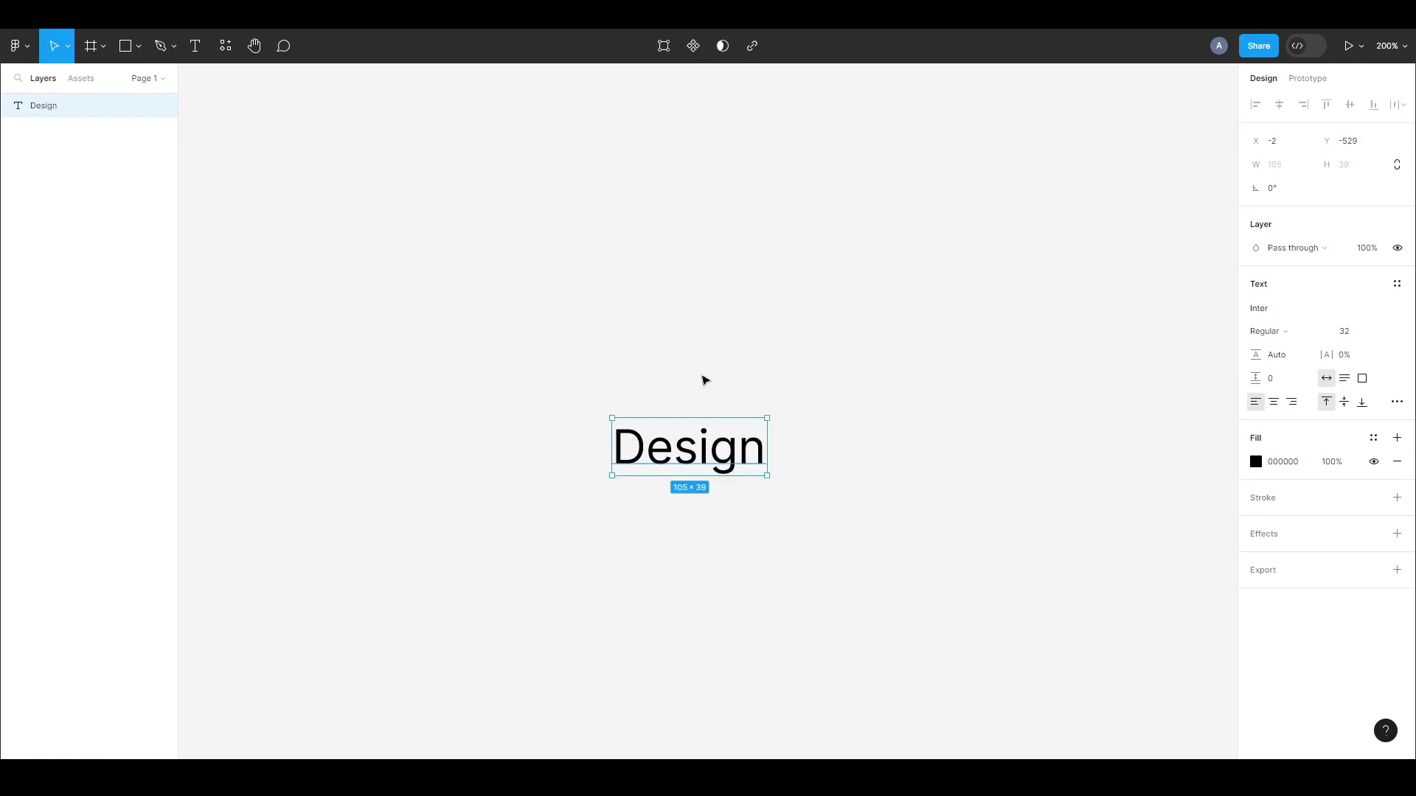
{"action": "left_click", "coordinate": [1387, 46]}
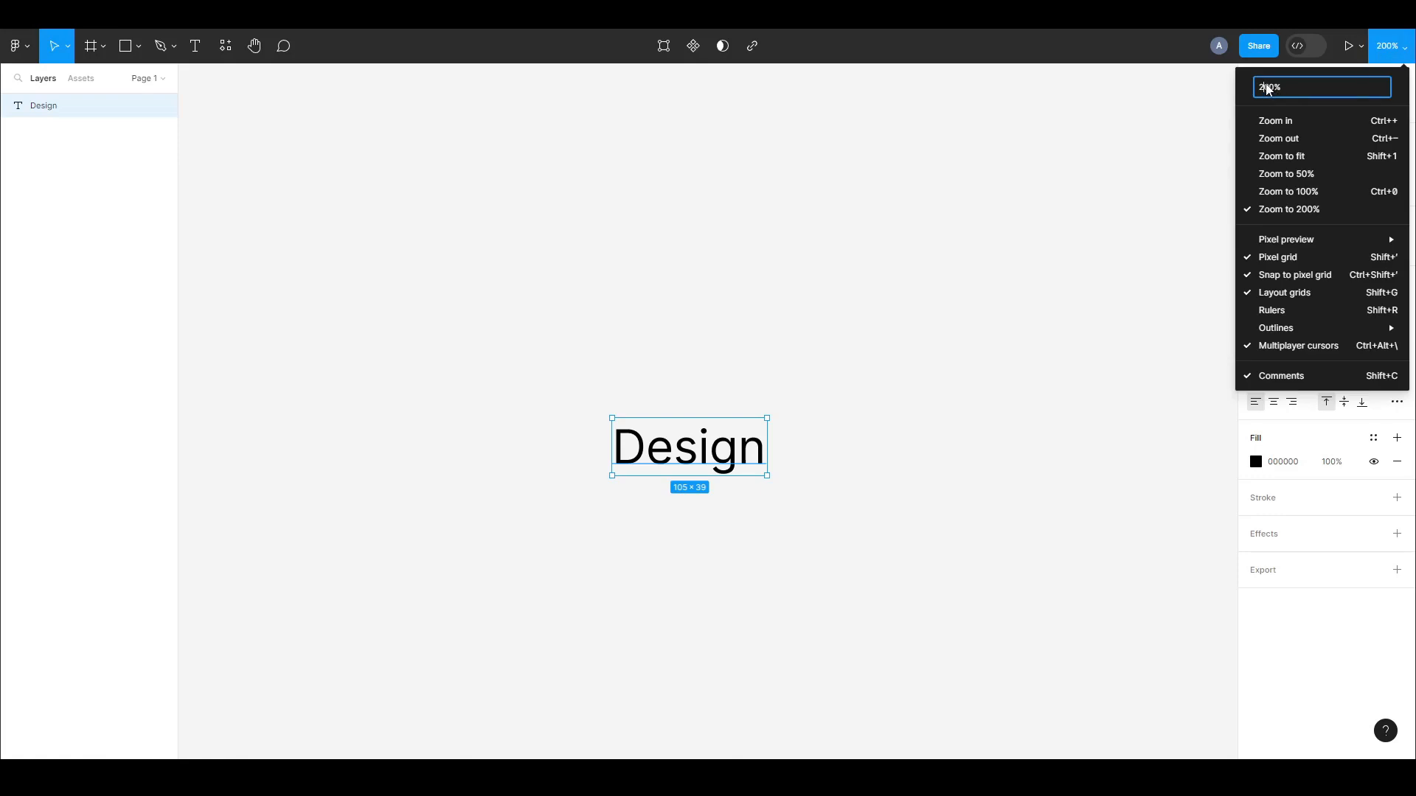
{"action": "left_click", "coordinate": [1289, 191]}
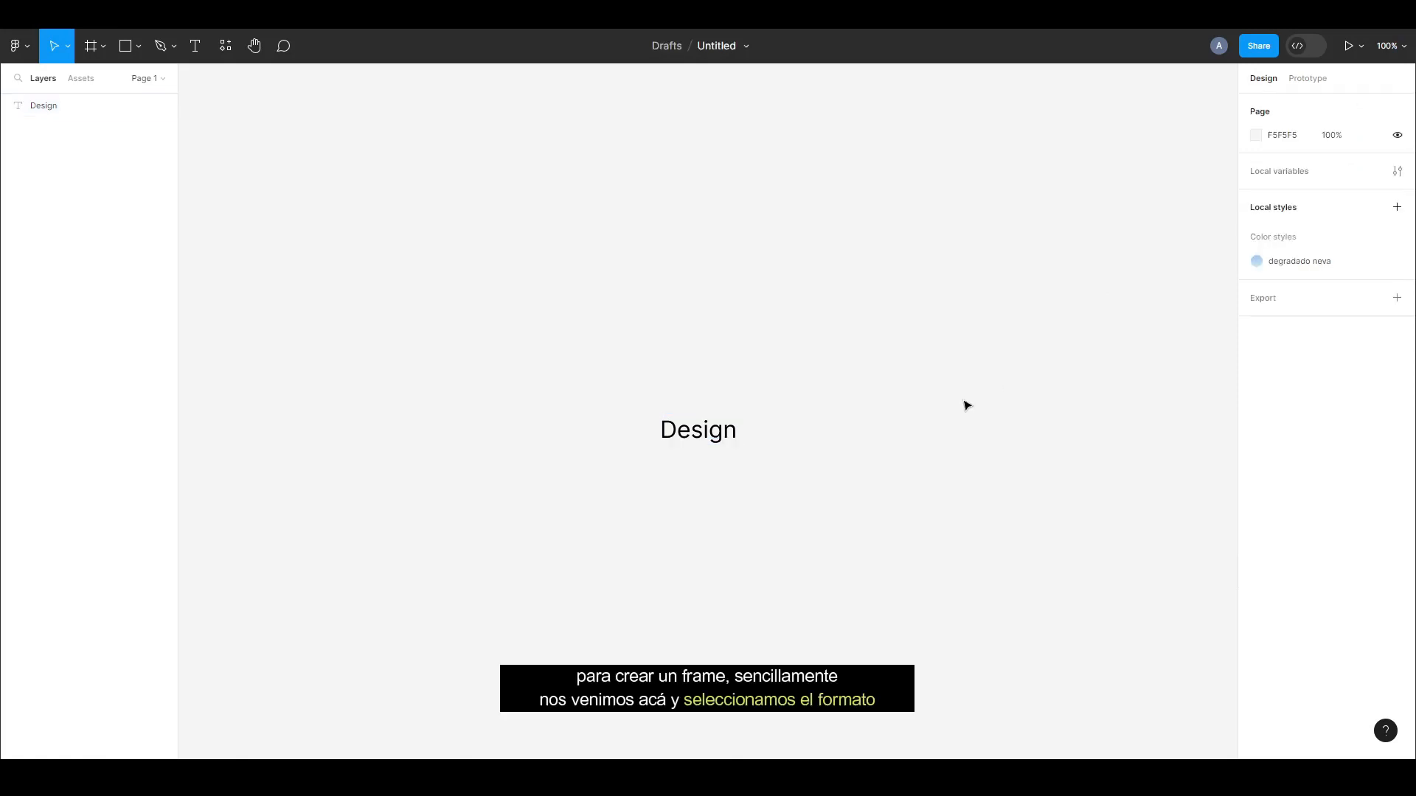
{"action": "mouse_move", "coordinate": [735, 491]}
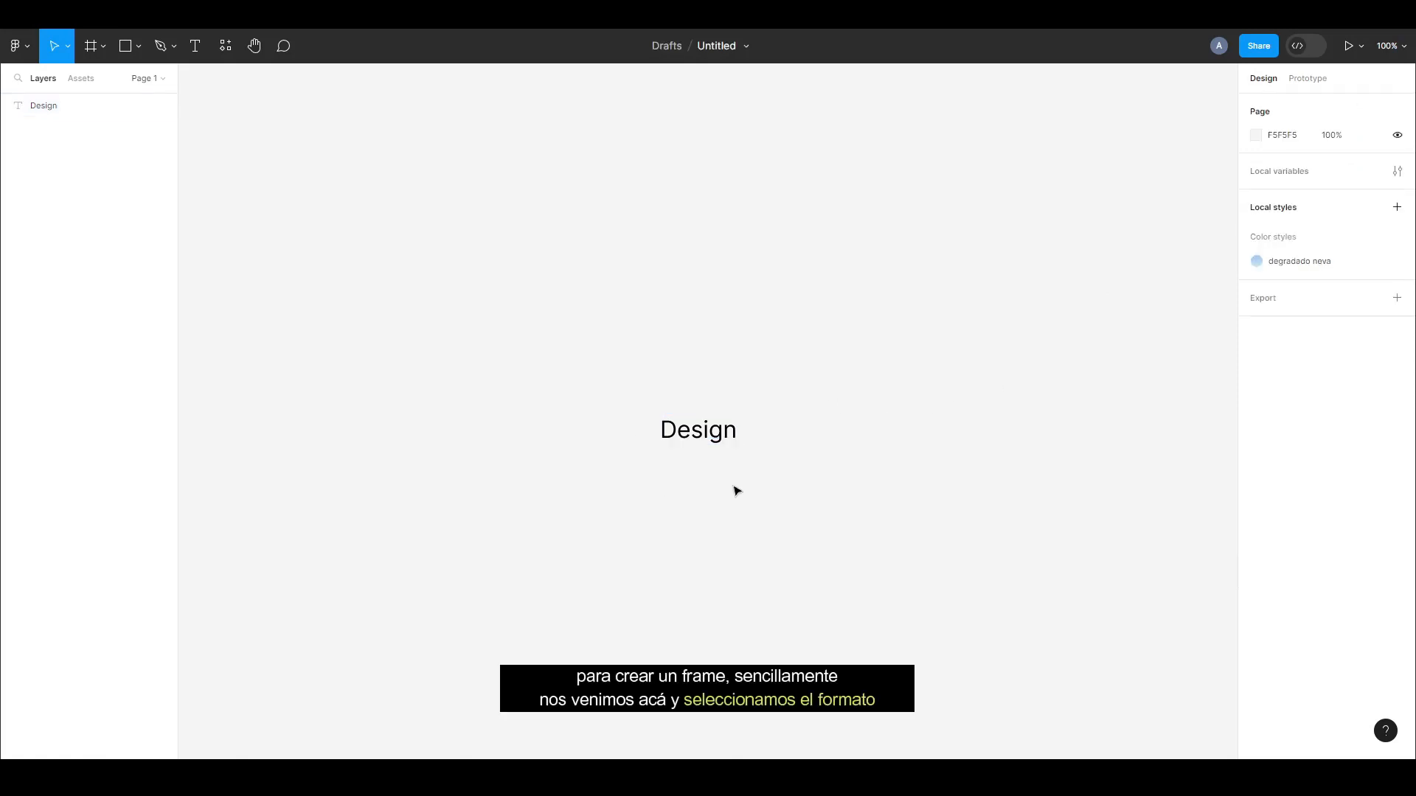
{"action": "left_click", "coordinate": [697, 430]}
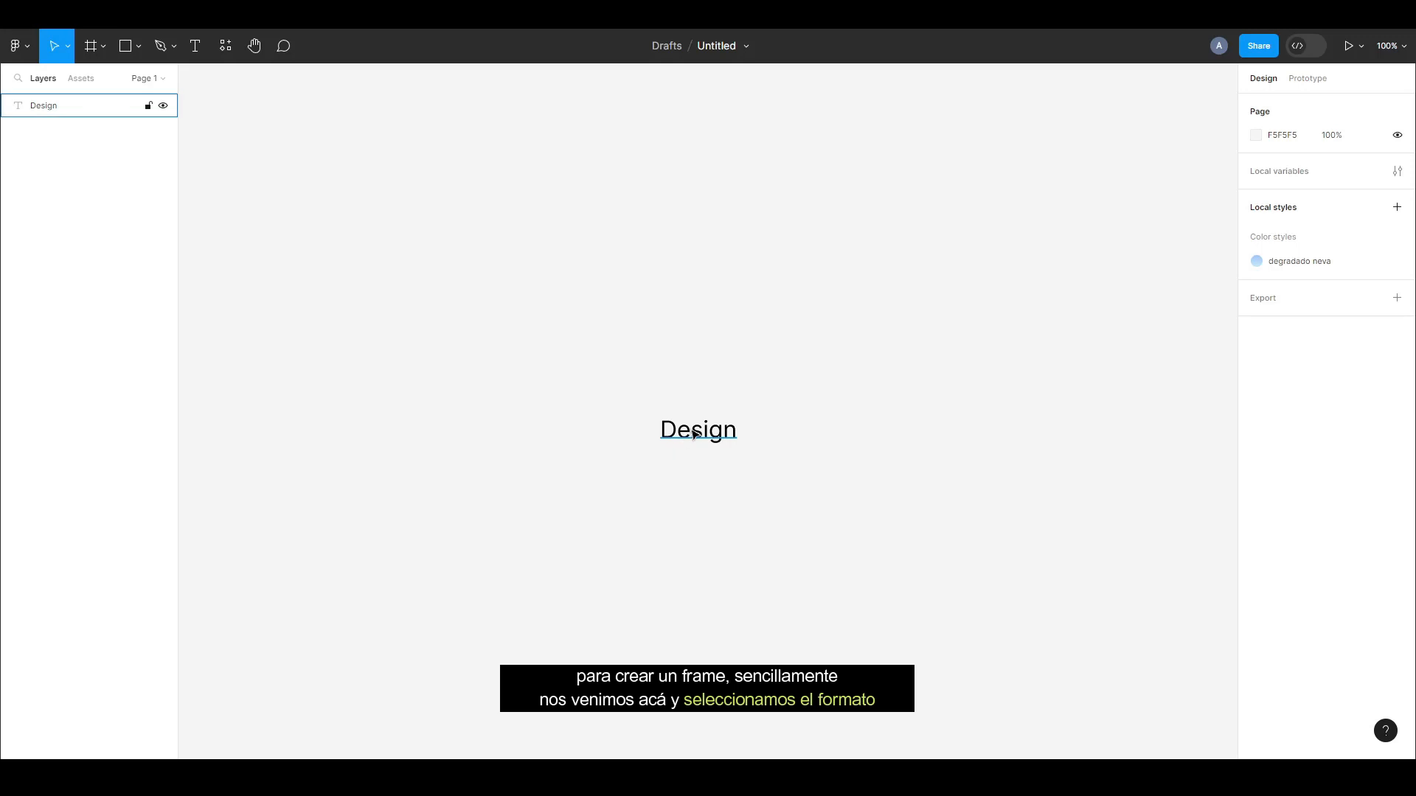
{"action": "left_click", "coordinate": [699, 430]}
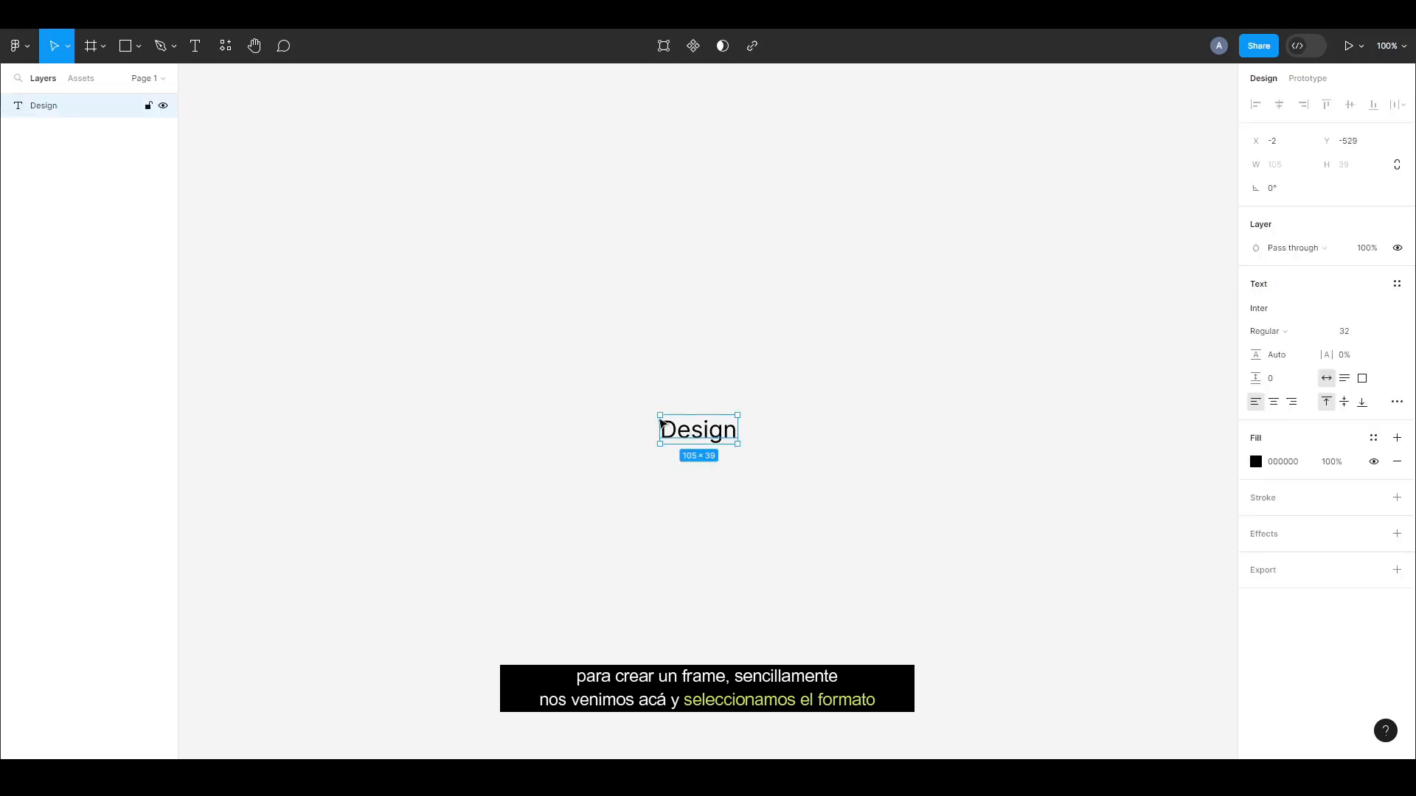
{"action": "left_click", "coordinate": [104, 45]}
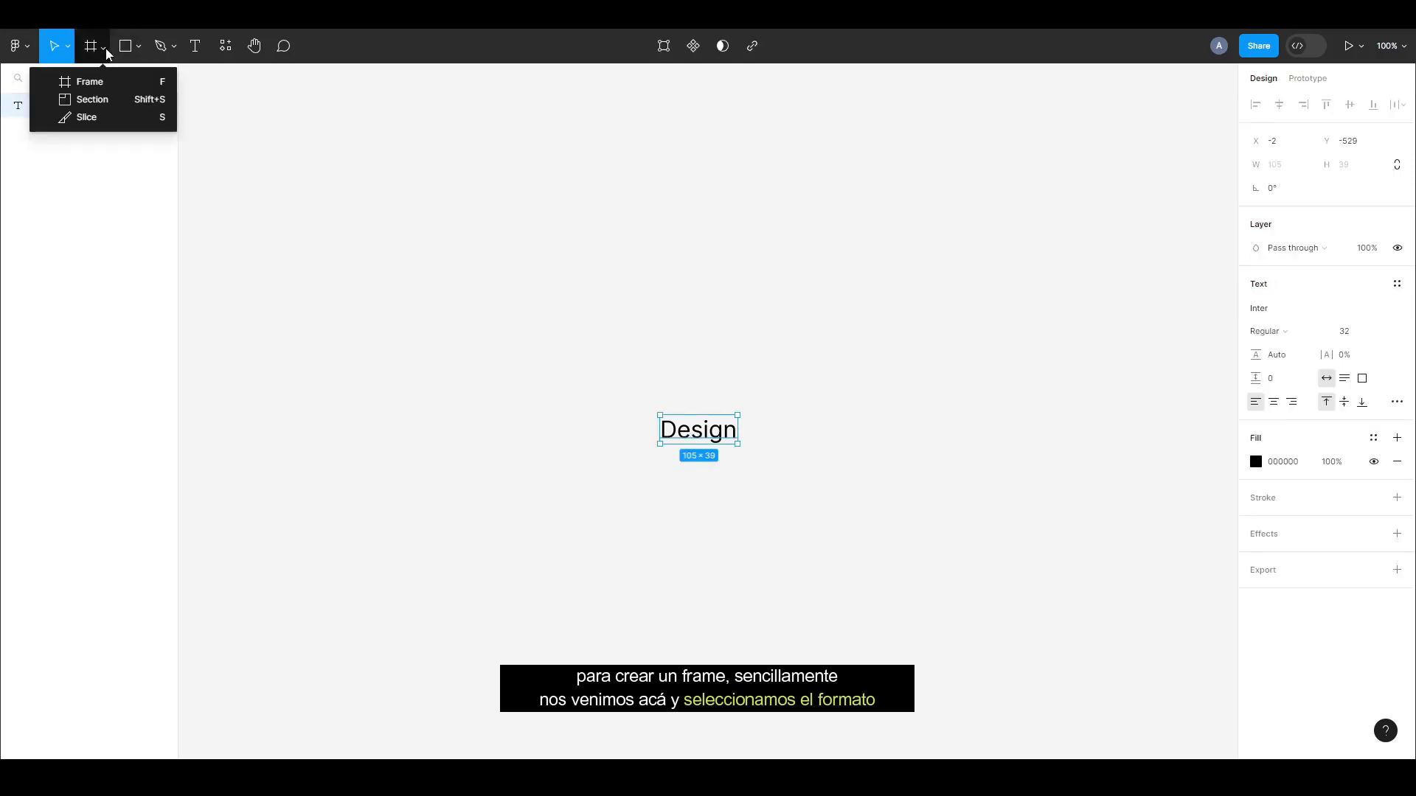
{"action": "mouse_move", "coordinate": [111, 82]}
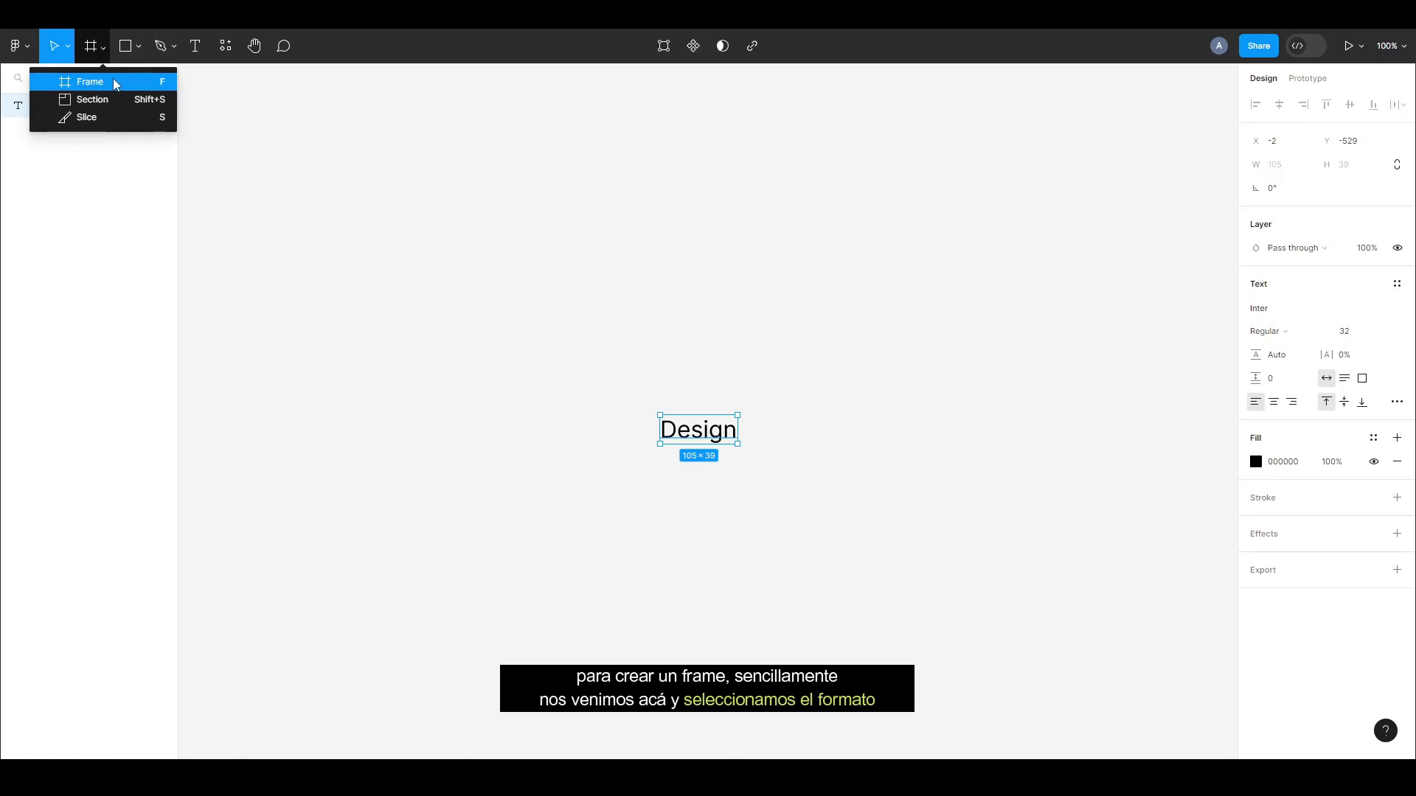
{"action": "left_click", "coordinate": [90, 81]}
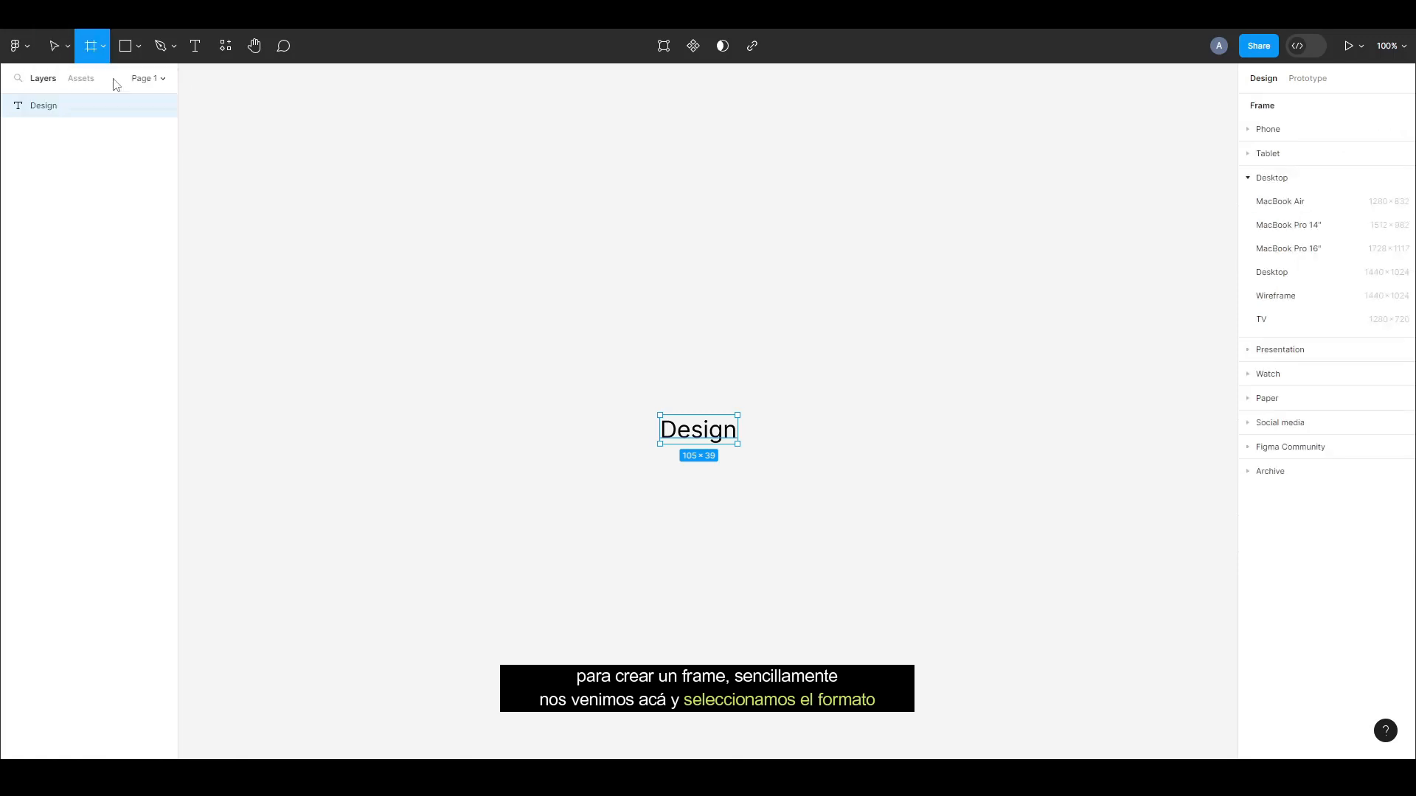
{"action": "left_click", "coordinate": [1269, 177]}
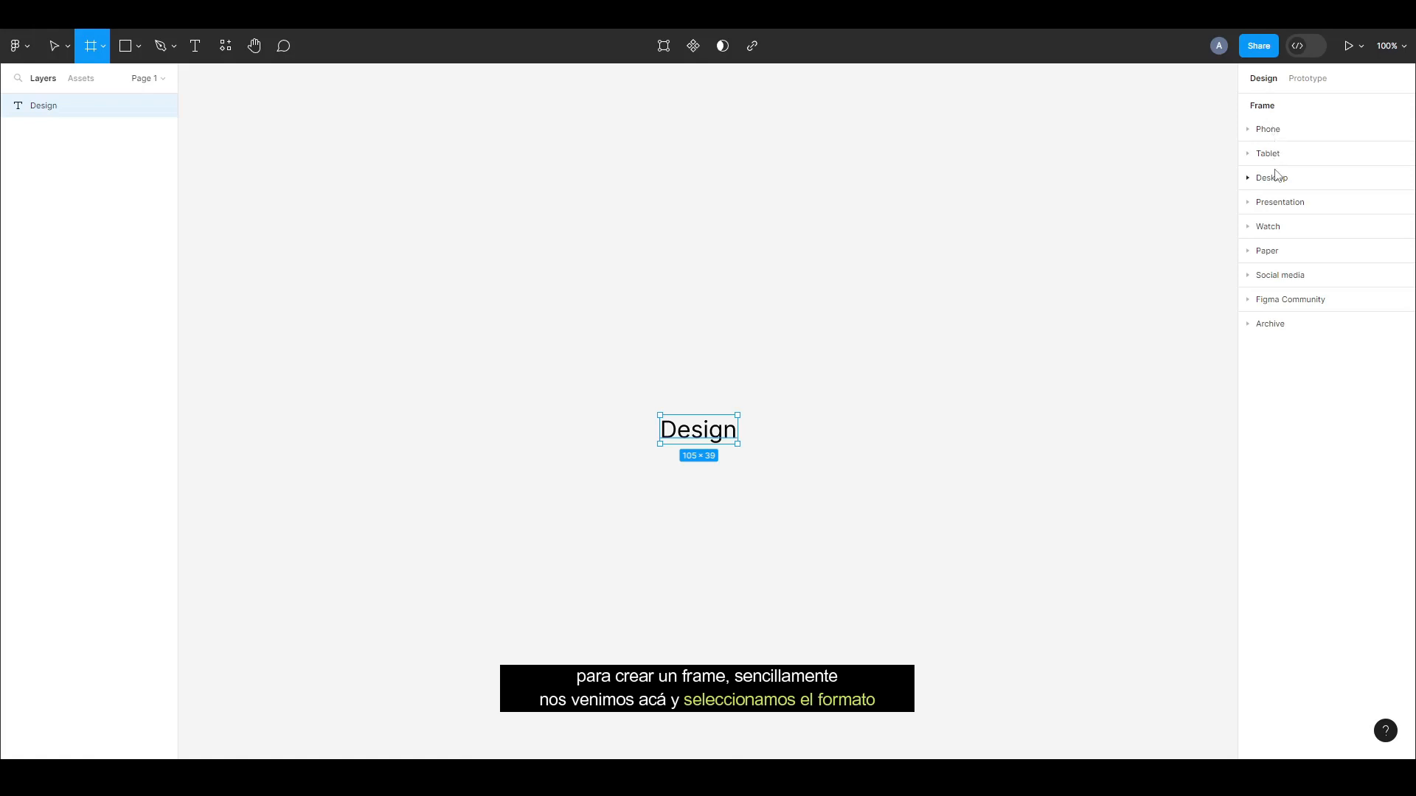
{"action": "mouse_move", "coordinate": [1282, 332]}
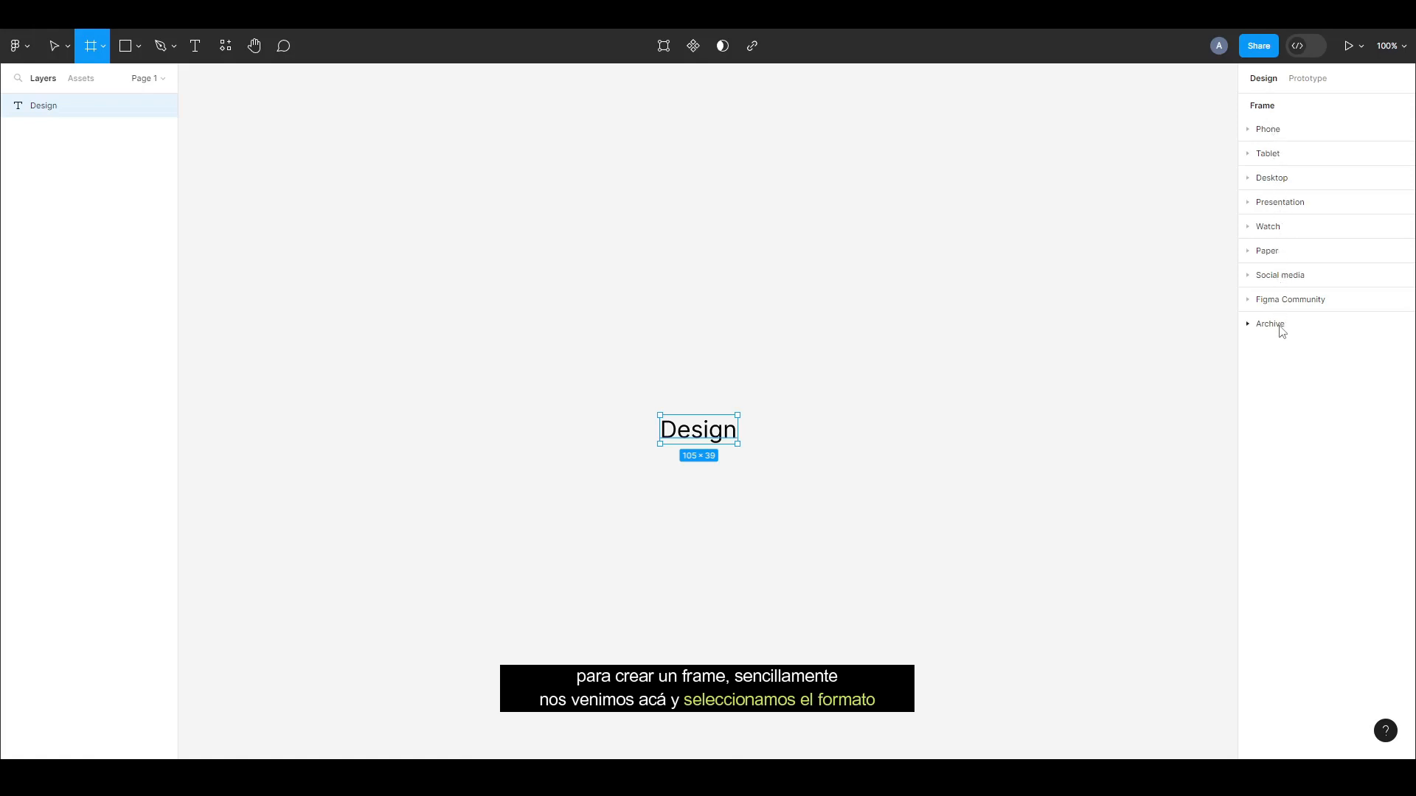
{"action": "mouse_move", "coordinate": [1257, 136]}
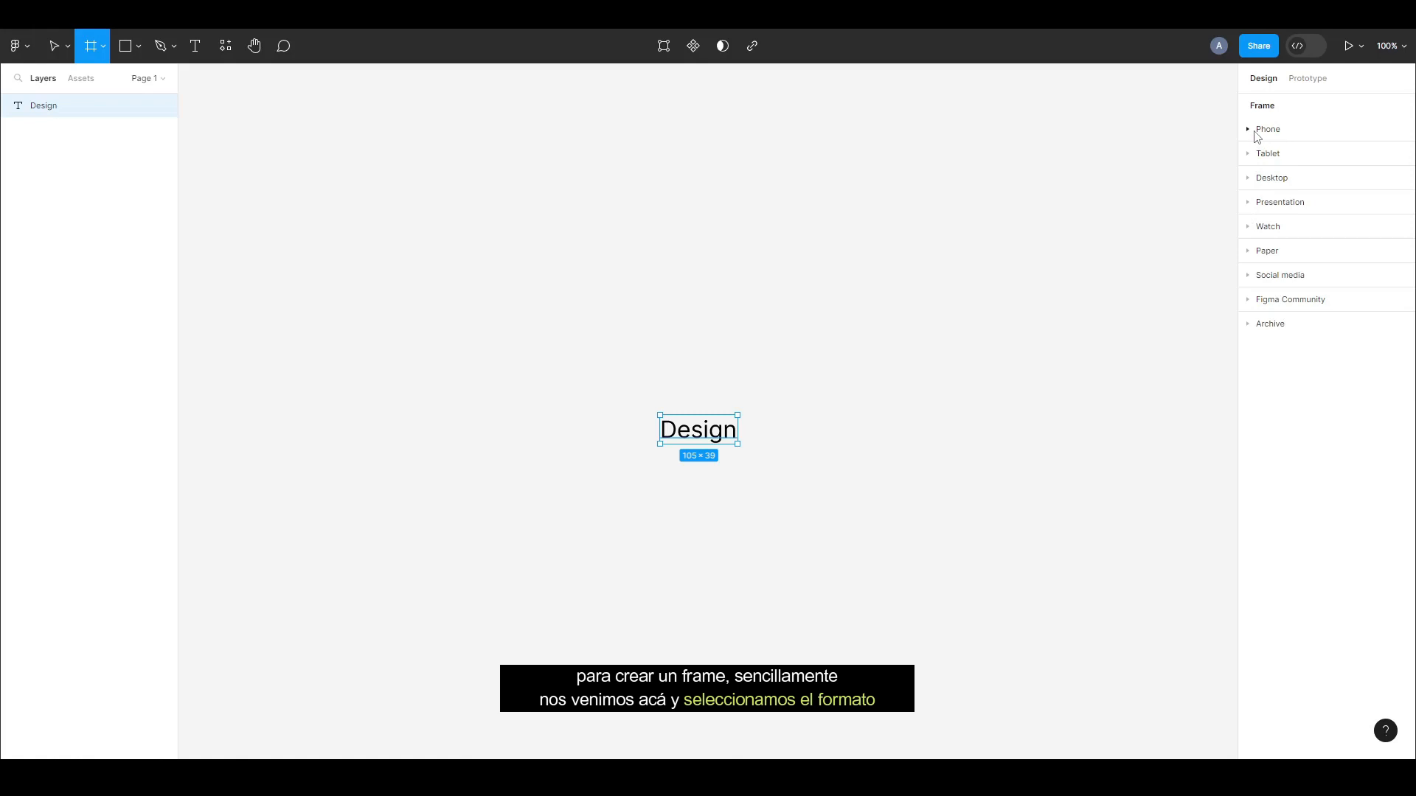
{"action": "left_click", "coordinate": [1268, 129]}
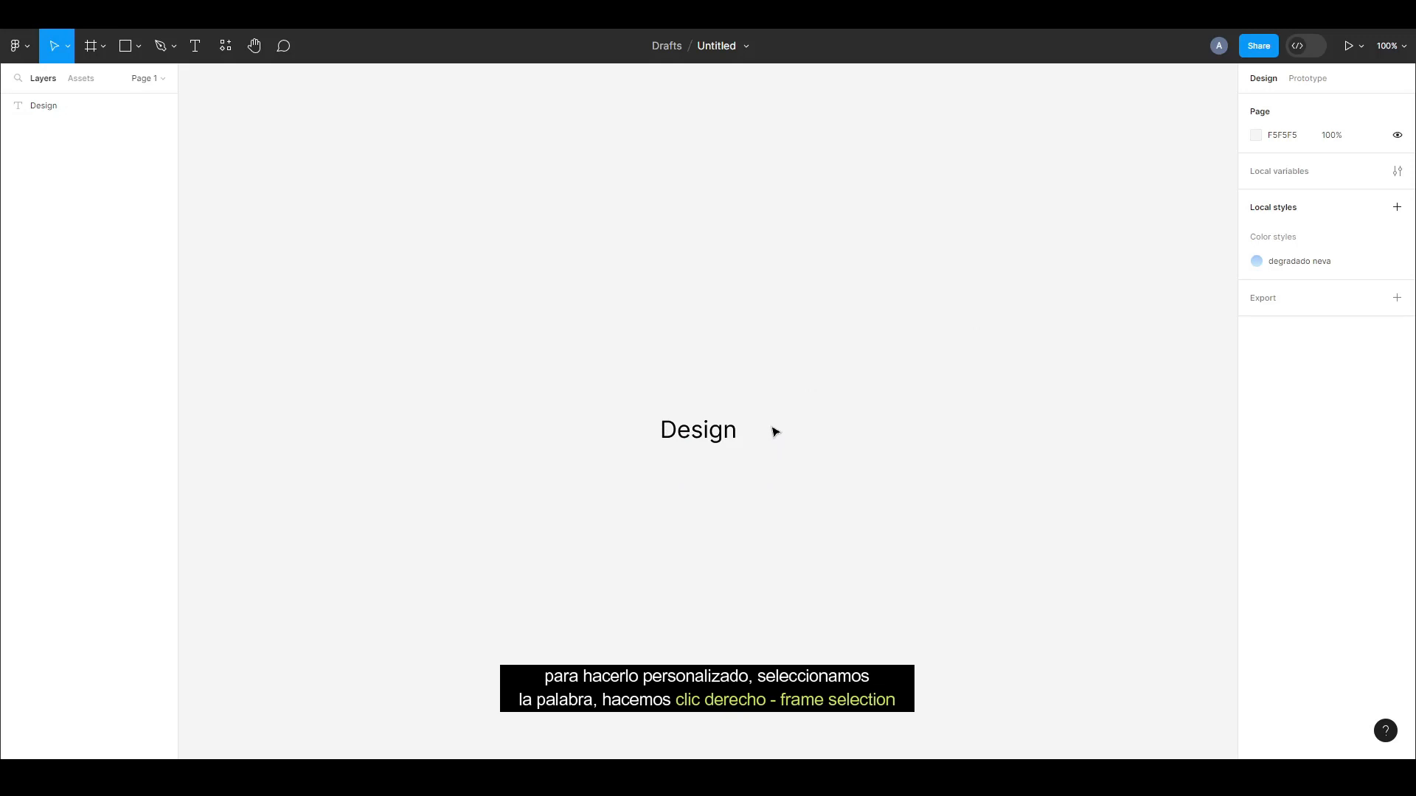
Wrap the Design text in Frame 1 (105 × 39) using Frame selection.
{"action": "left_click", "coordinate": [698, 430]}
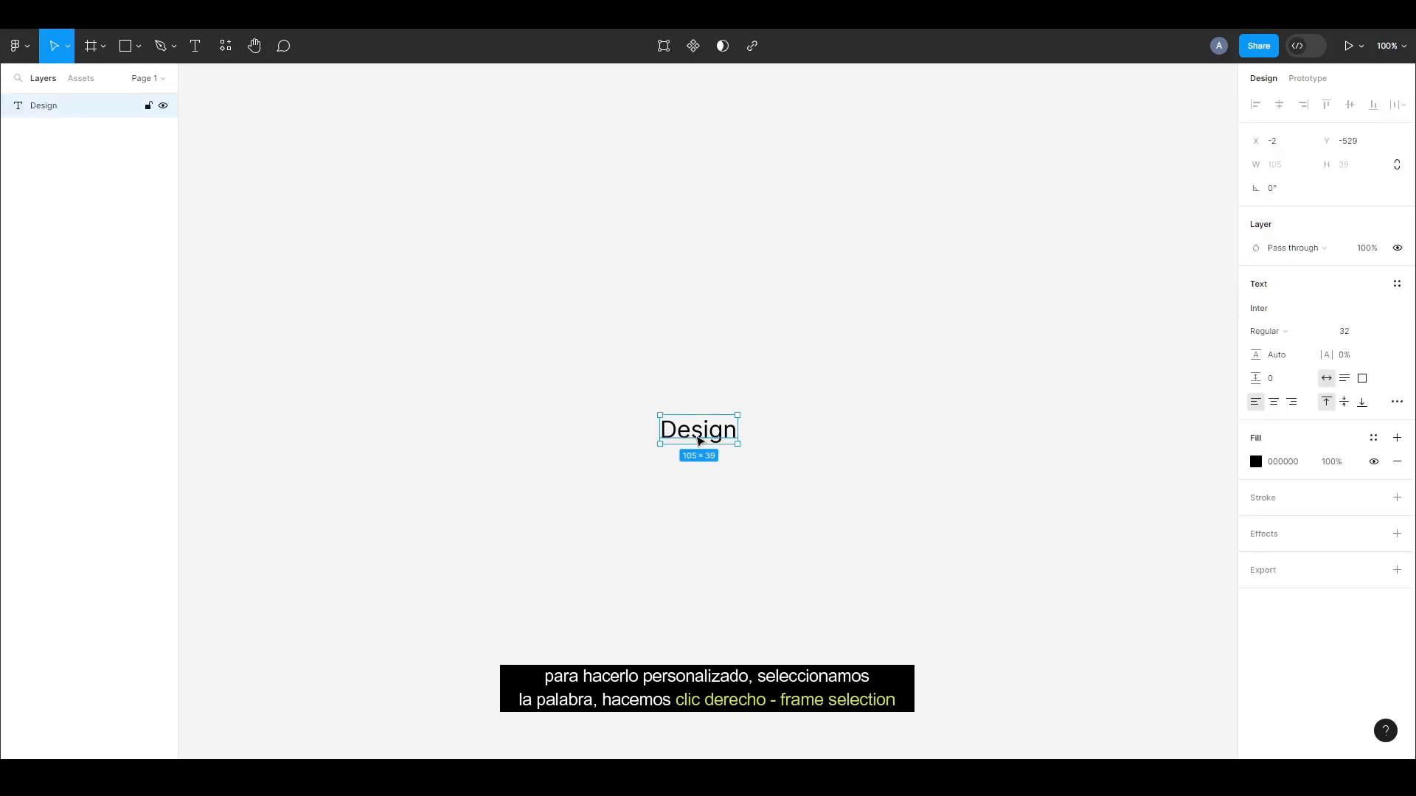
{"action": "right_click", "coordinate": [698, 439]}
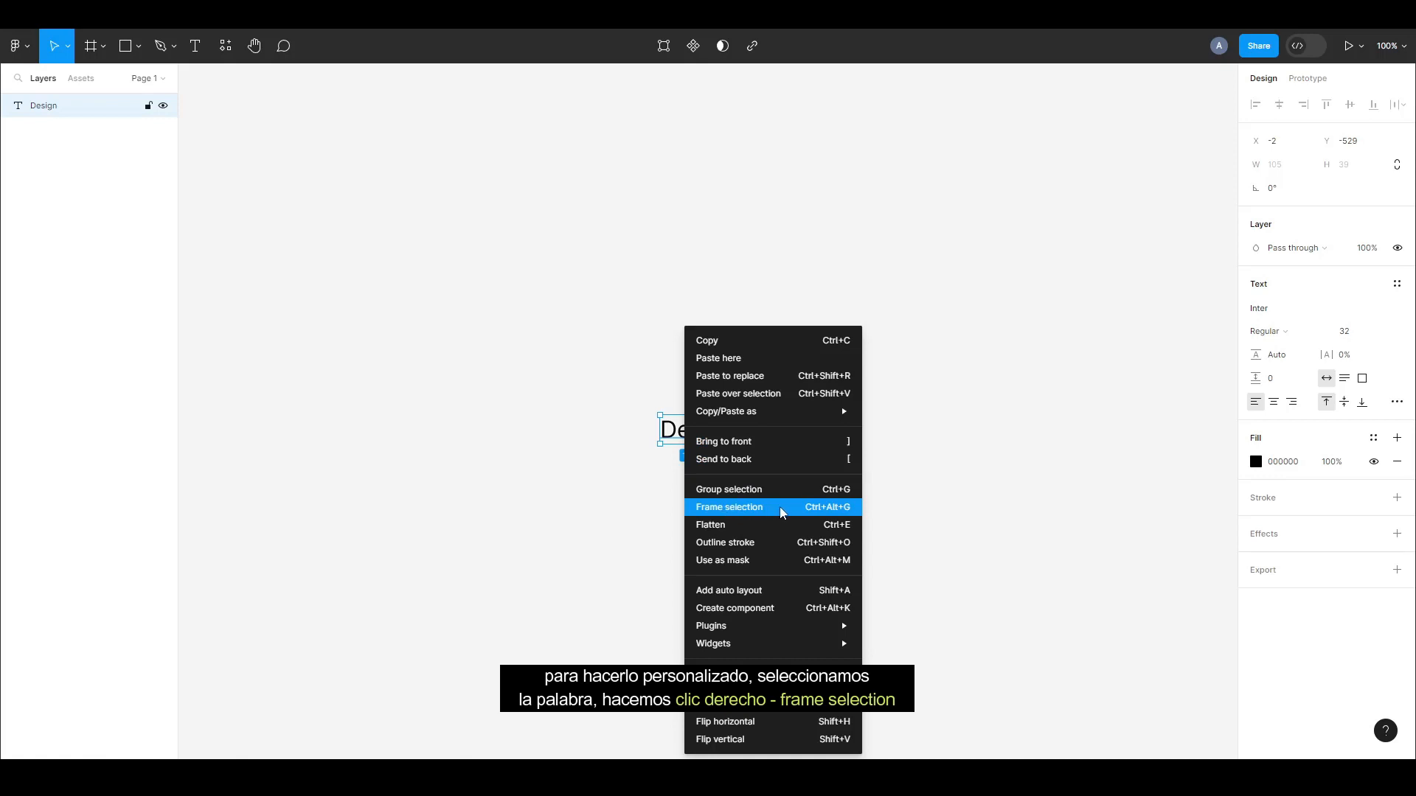
{"action": "left_click", "coordinate": [729, 508]}
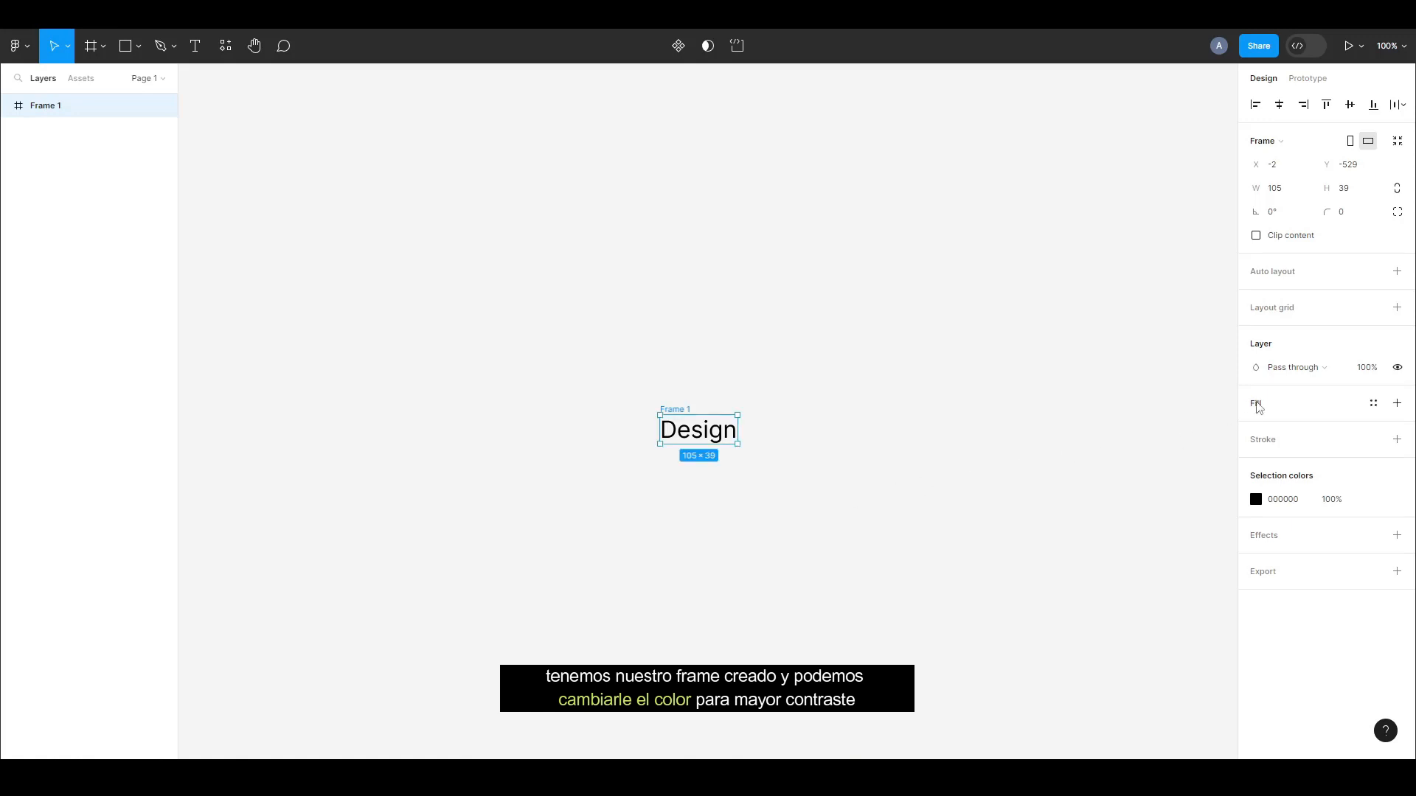
Add a light grey F3F3F3 fill to Frame 1.
{"action": "left_click", "coordinate": [1293, 367]}
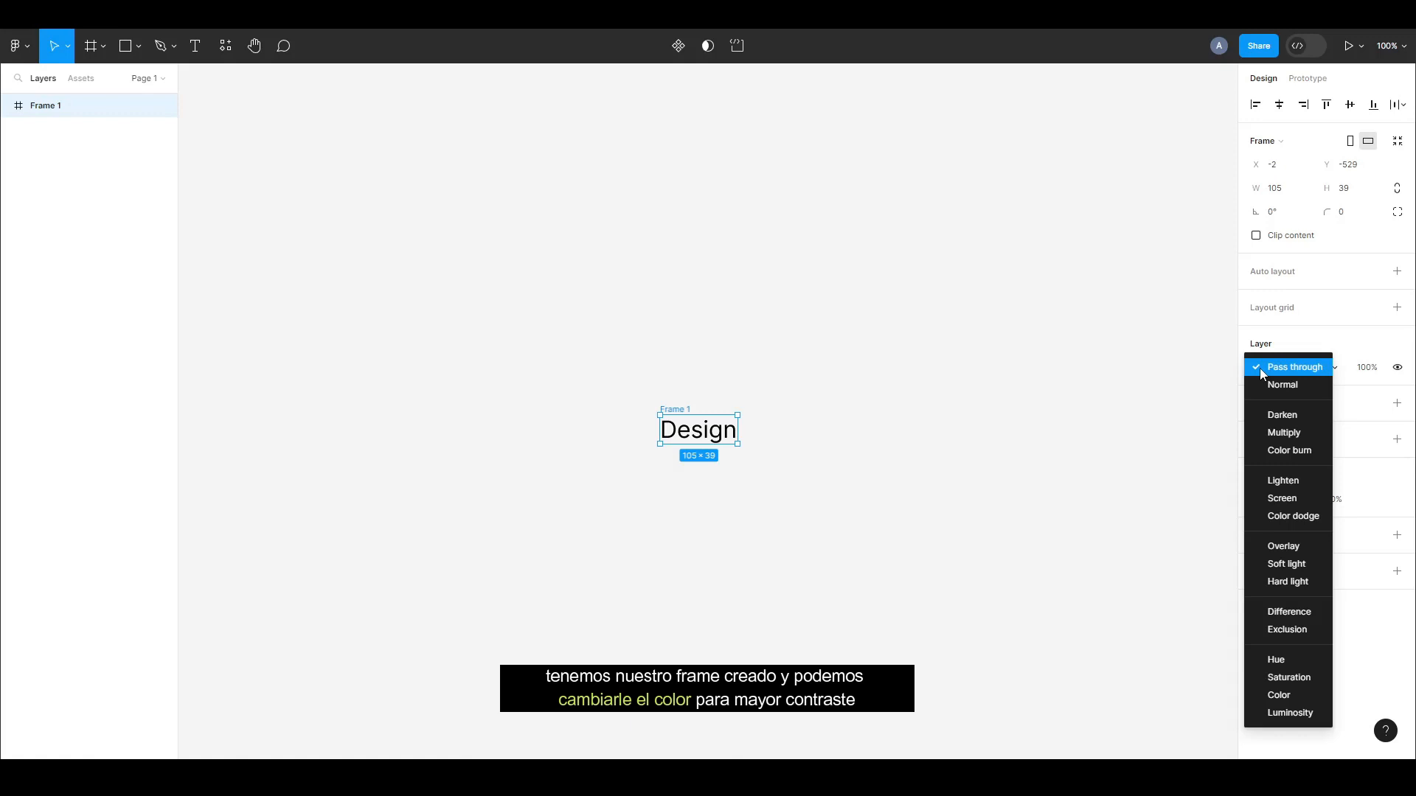
{"action": "left_click", "coordinate": [1294, 367]}
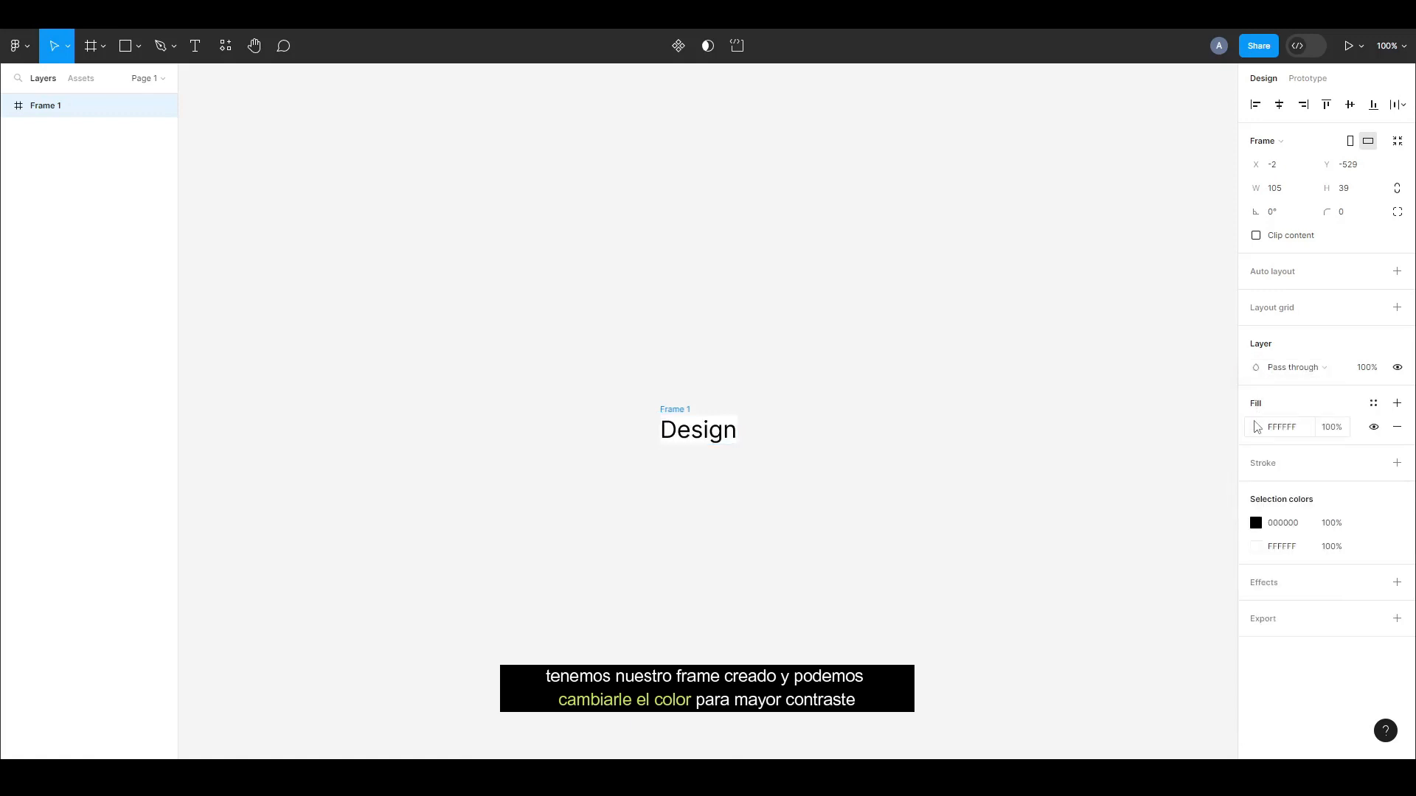
{"action": "left_click", "coordinate": [1256, 427]}
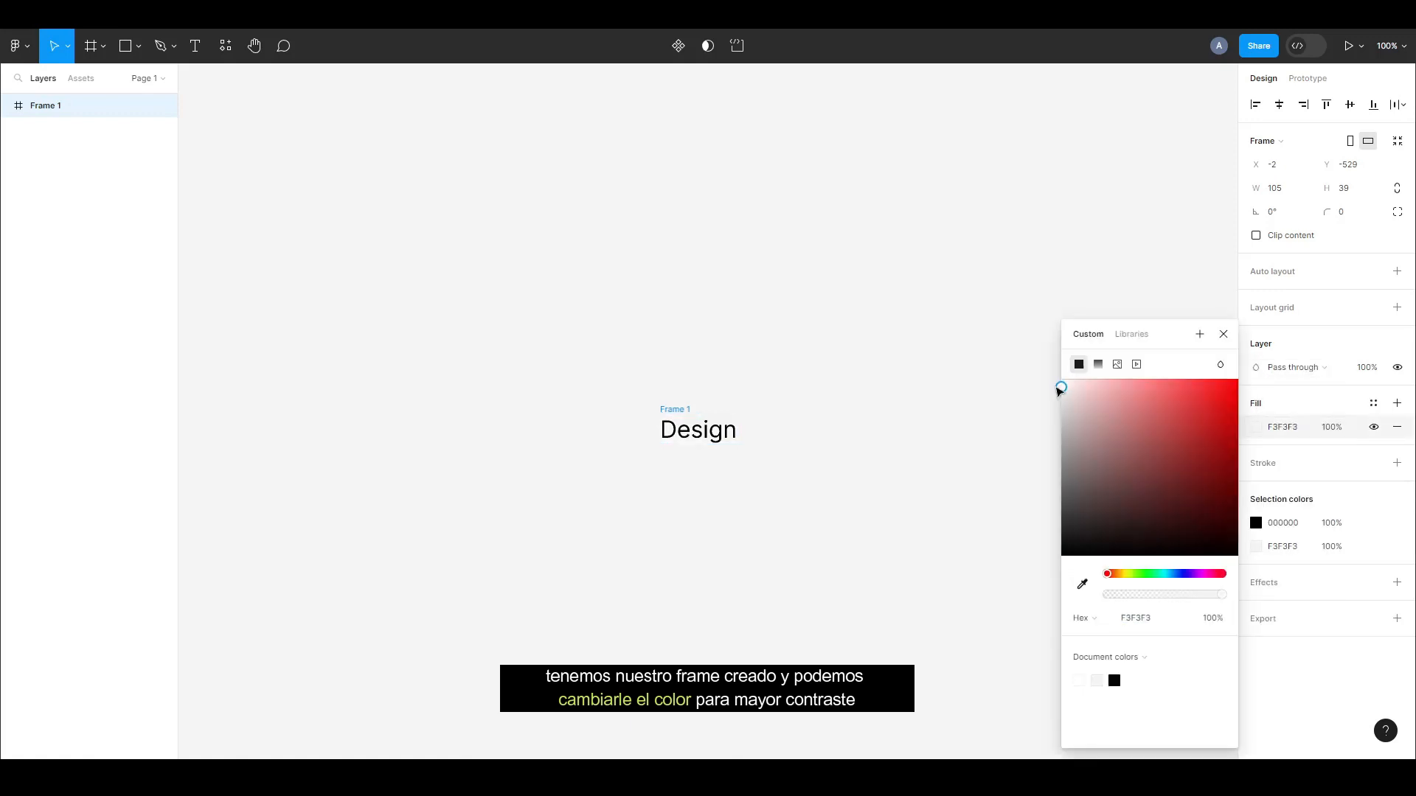
{"action": "left_click", "coordinate": [1060, 390]}
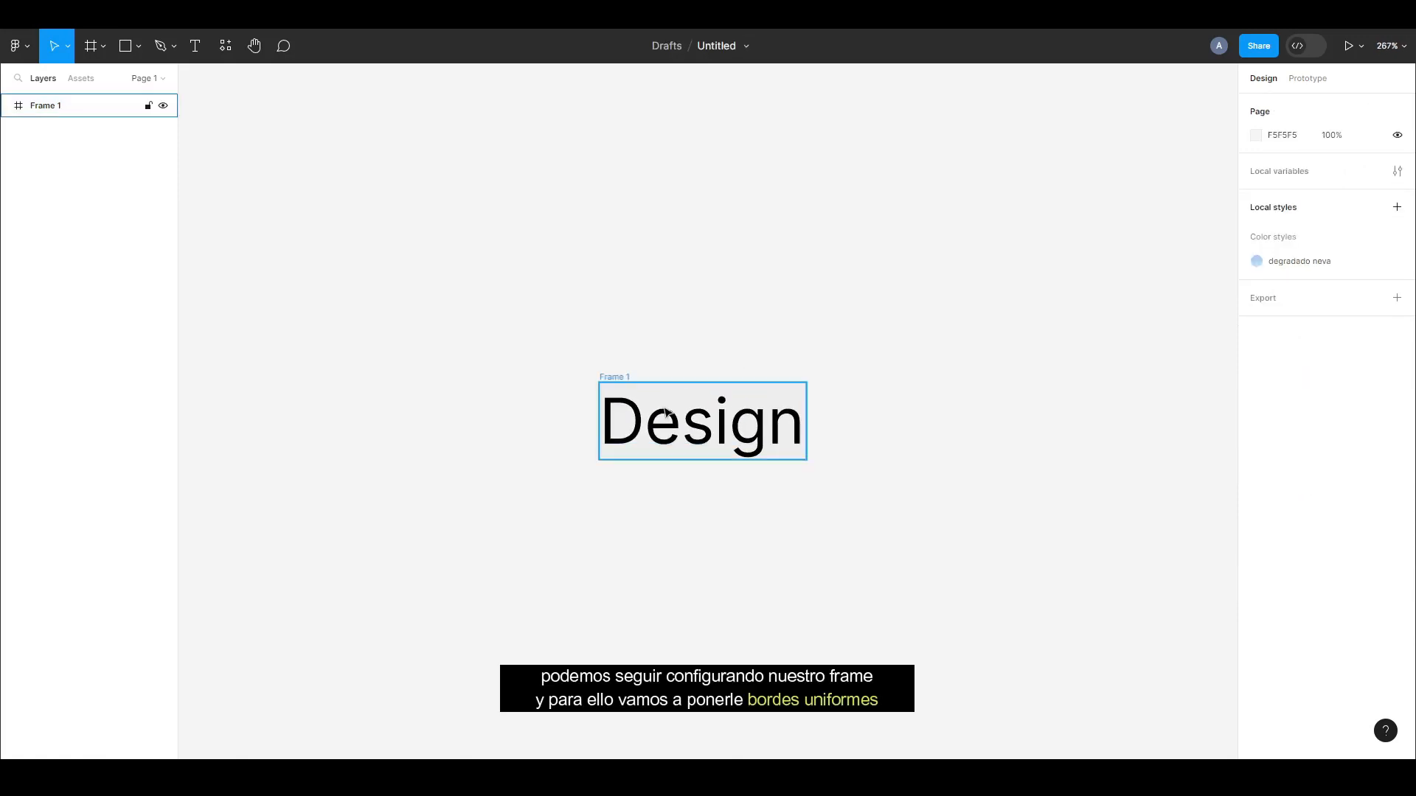
{"action": "mouse_move", "coordinate": [753, 441]}
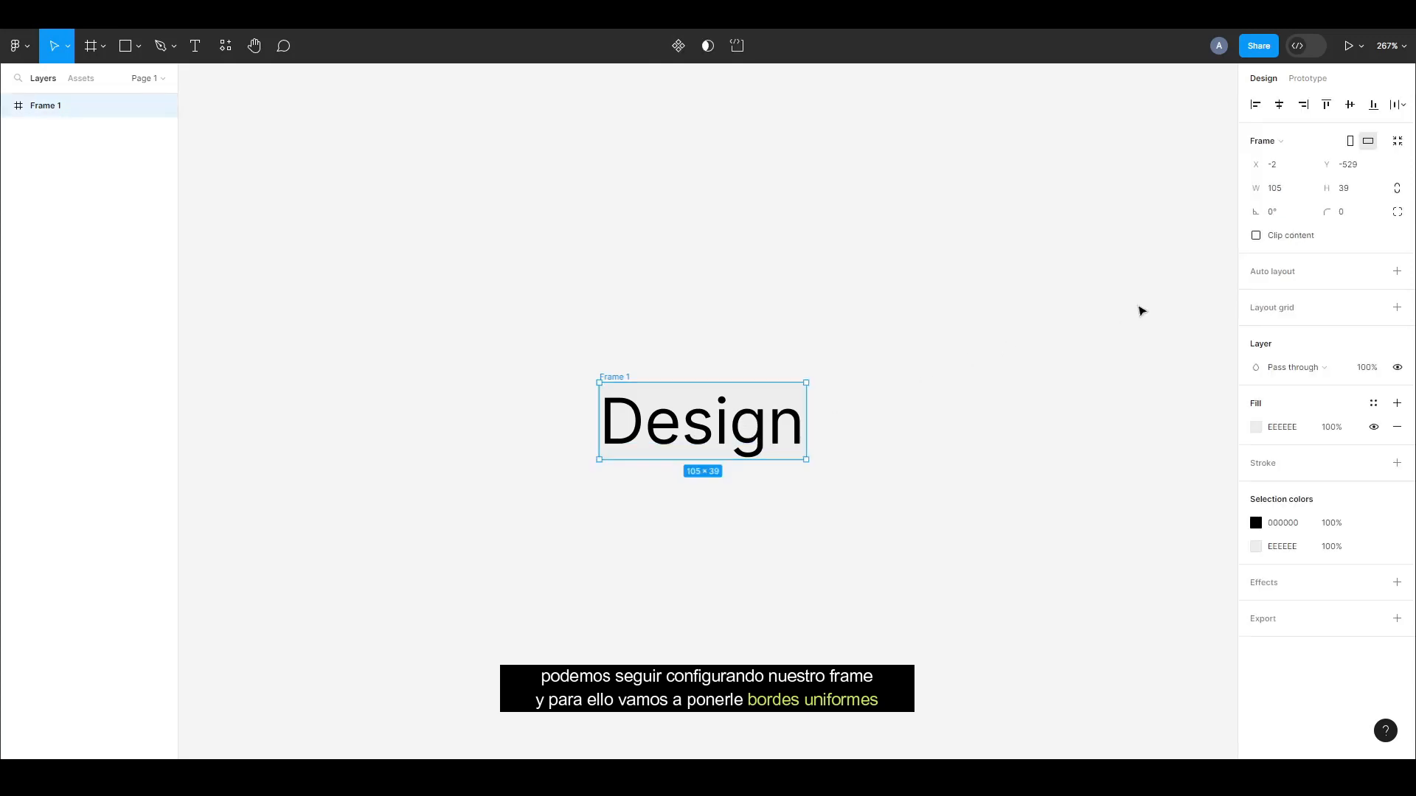
{"action": "mouse_move", "coordinate": [1274, 211]}
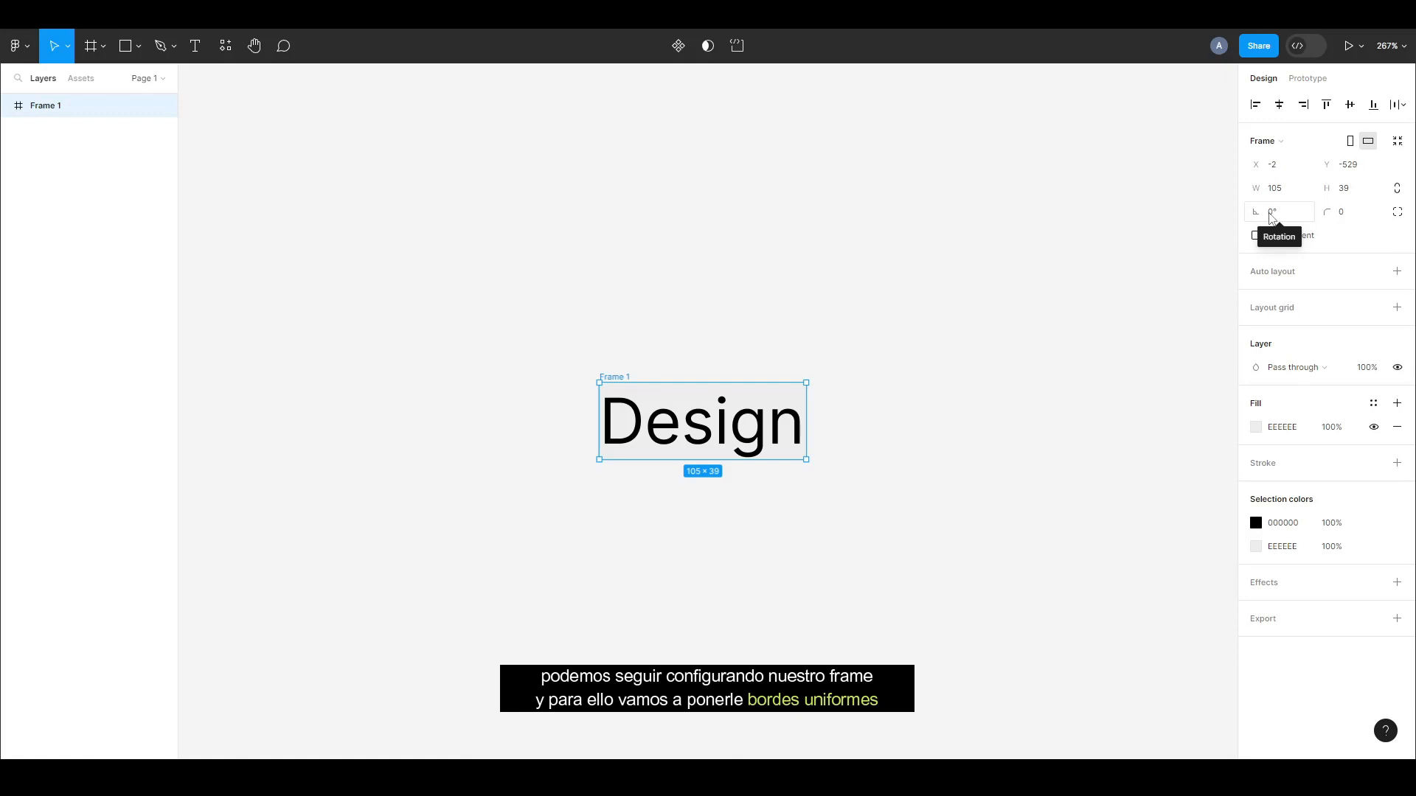
{"action": "mouse_move", "coordinate": [1286, 641]}
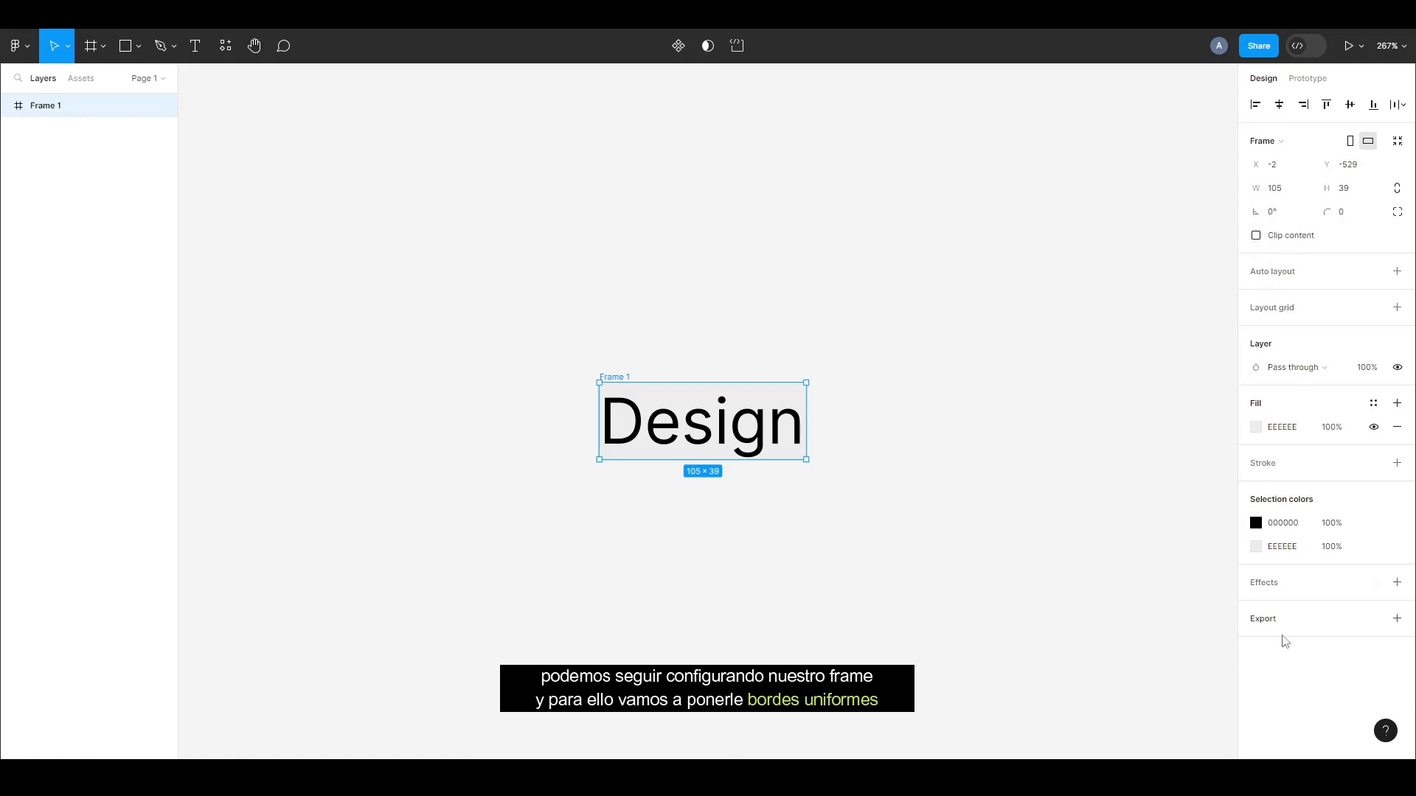
{"action": "mouse_move", "coordinate": [1273, 280]}
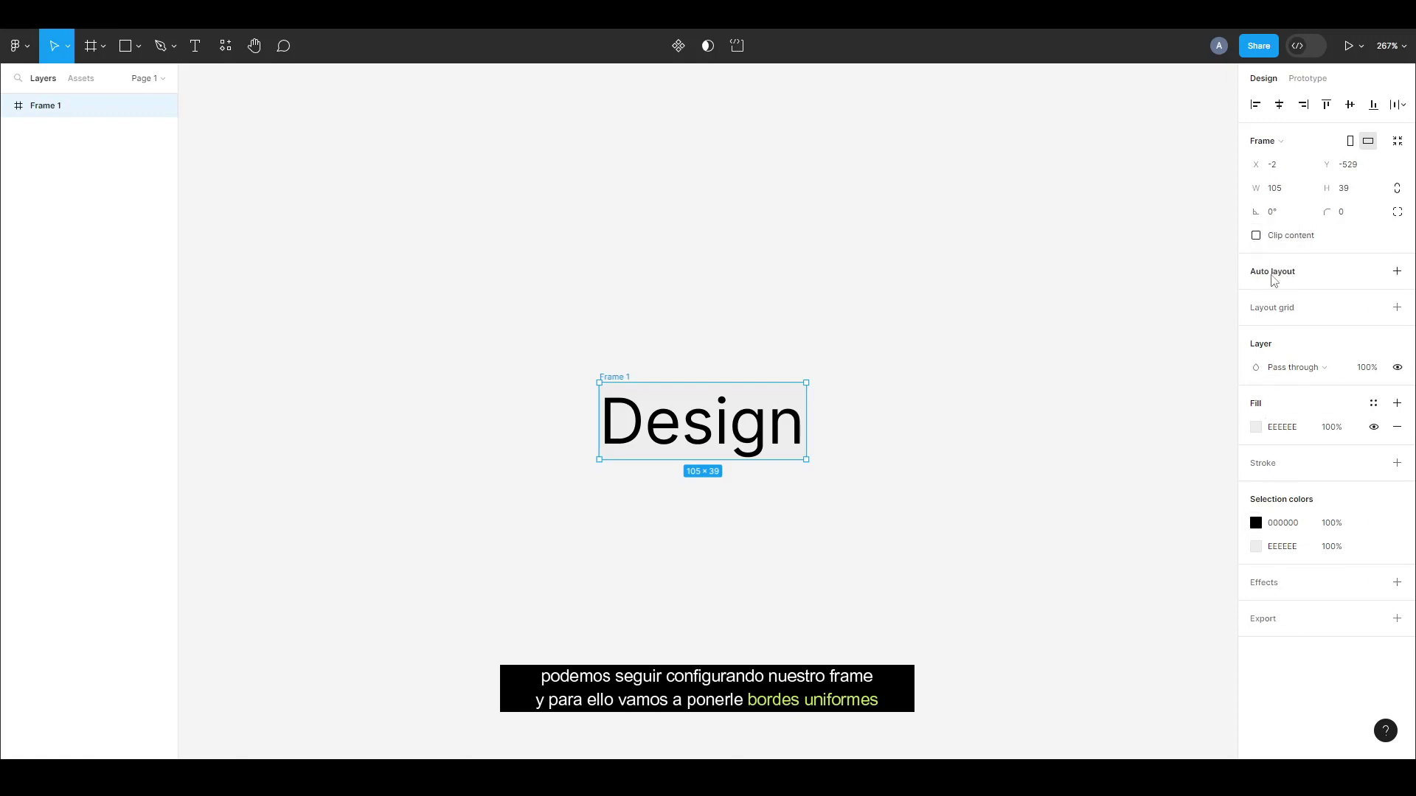
Apply auto layout to Frame 1 with 10 px padding on every side.
{"action": "left_click", "coordinate": [1397, 272]}
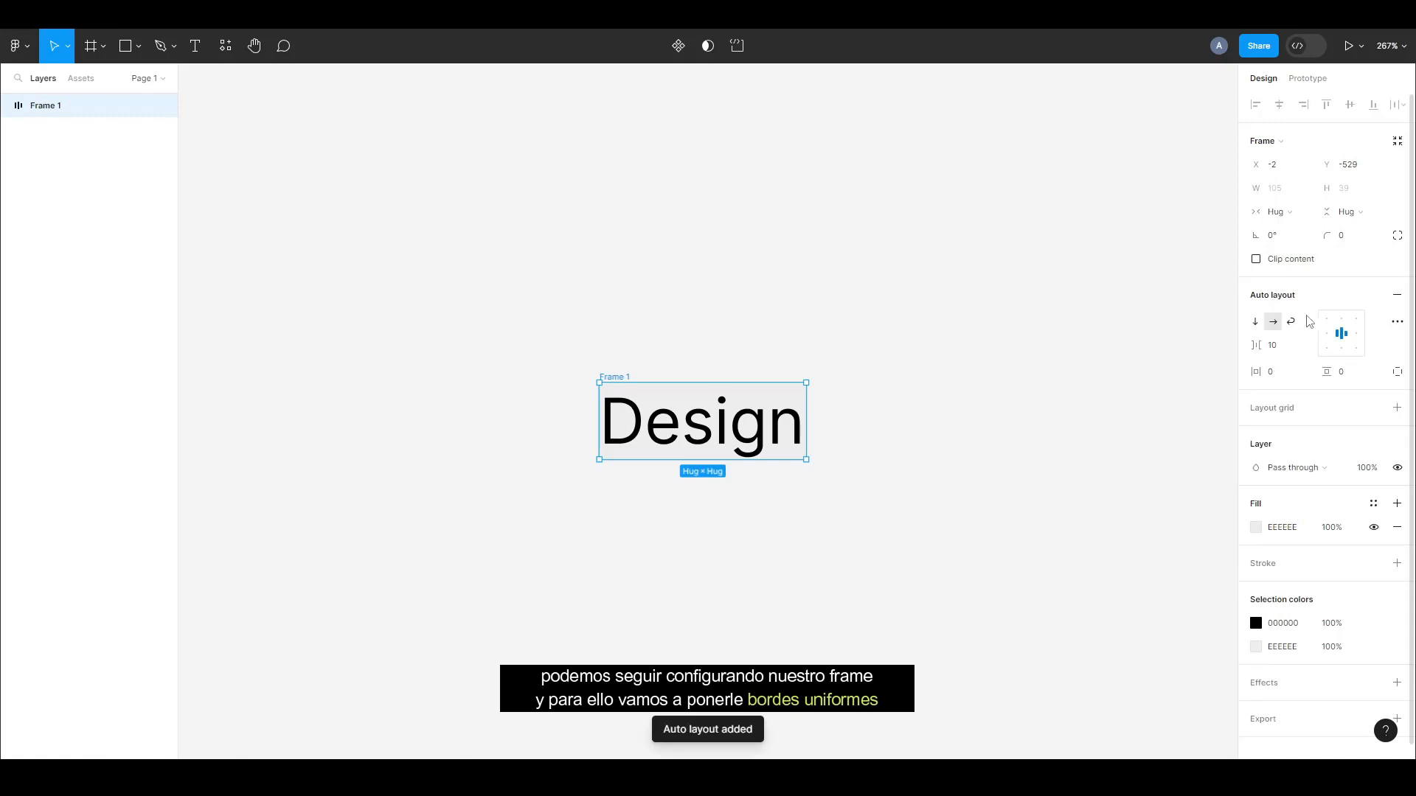
{"action": "mouse_move", "coordinate": [1273, 322]}
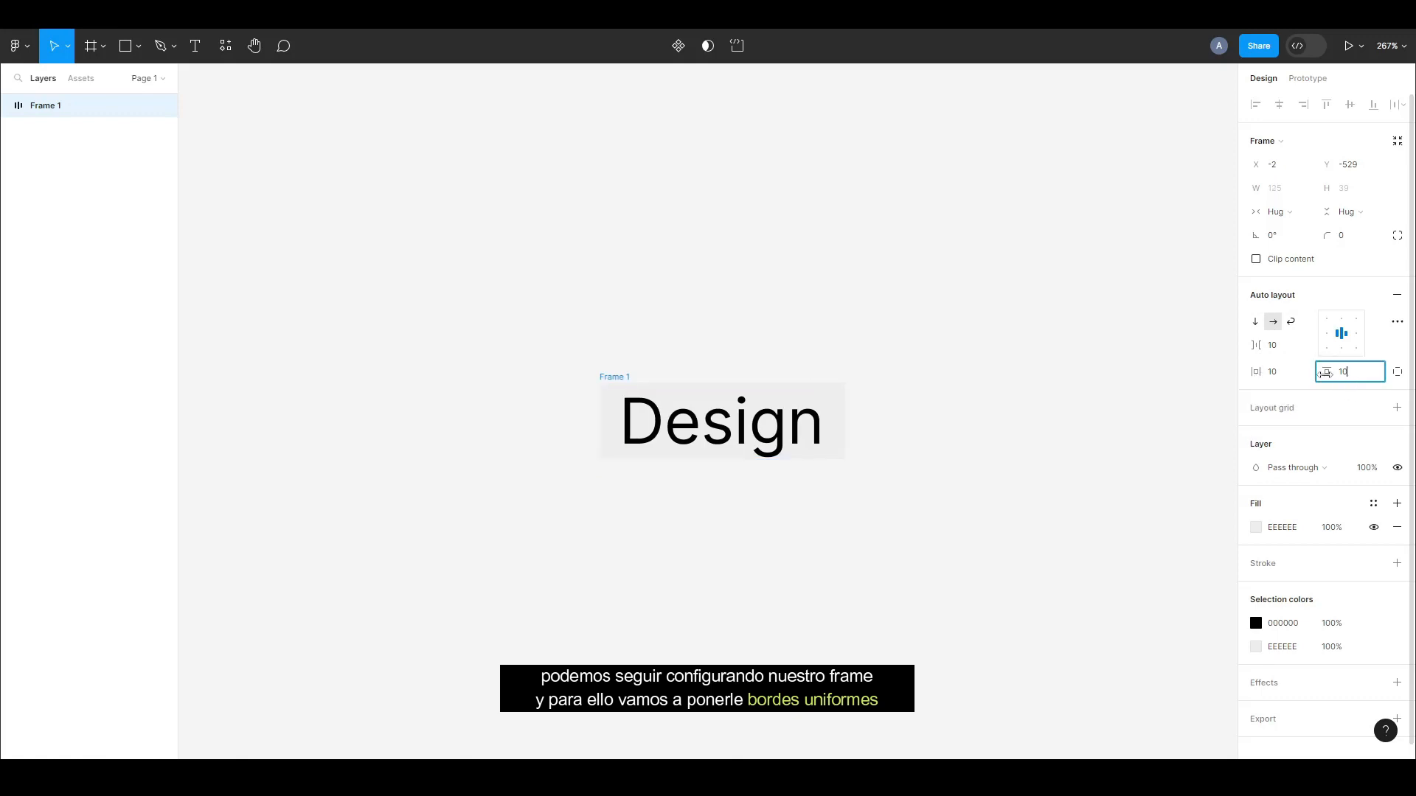
{"action": "type", "text": "10"}
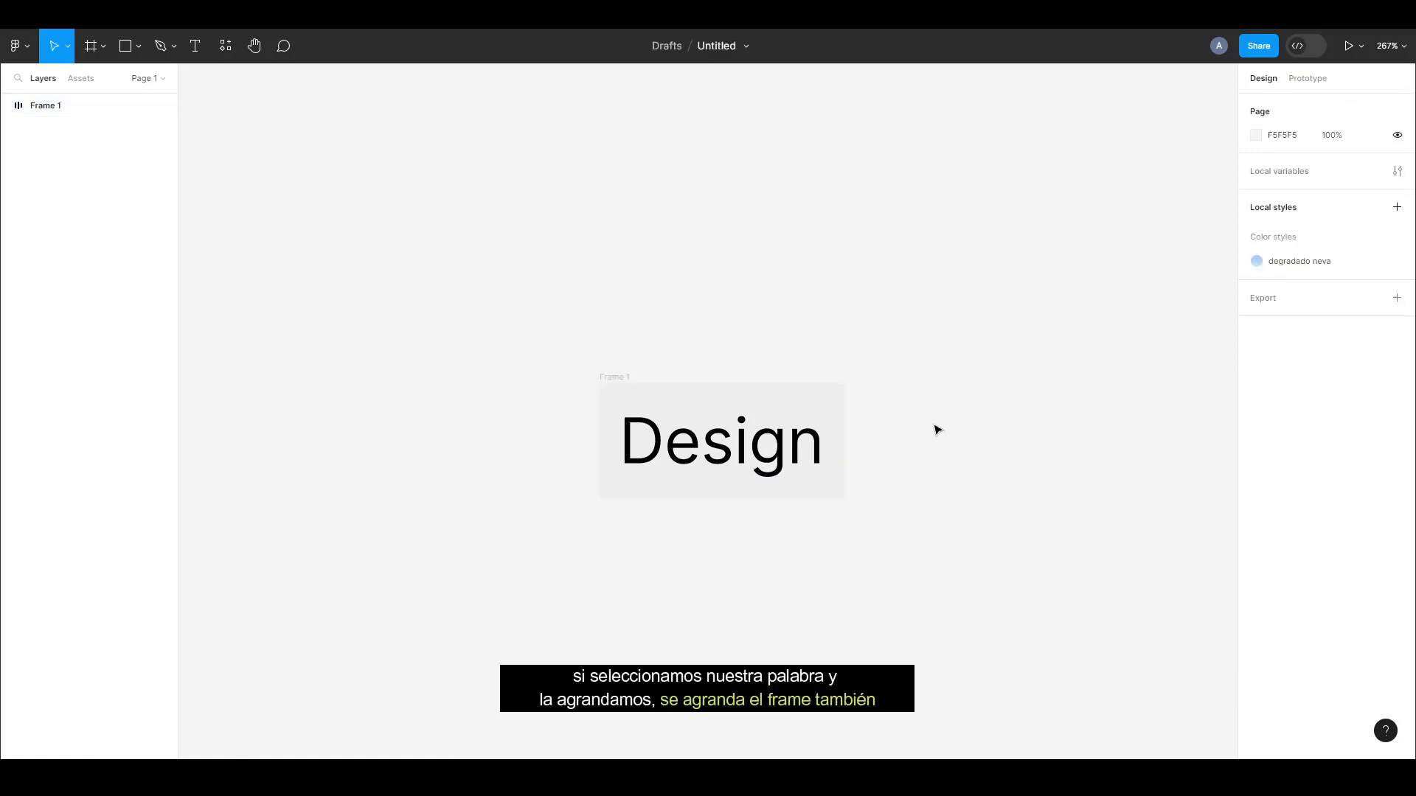
Stretch the Design text to a fixed width of about 217 so the grey frame grows.
{"action": "left_click", "coordinate": [722, 442]}
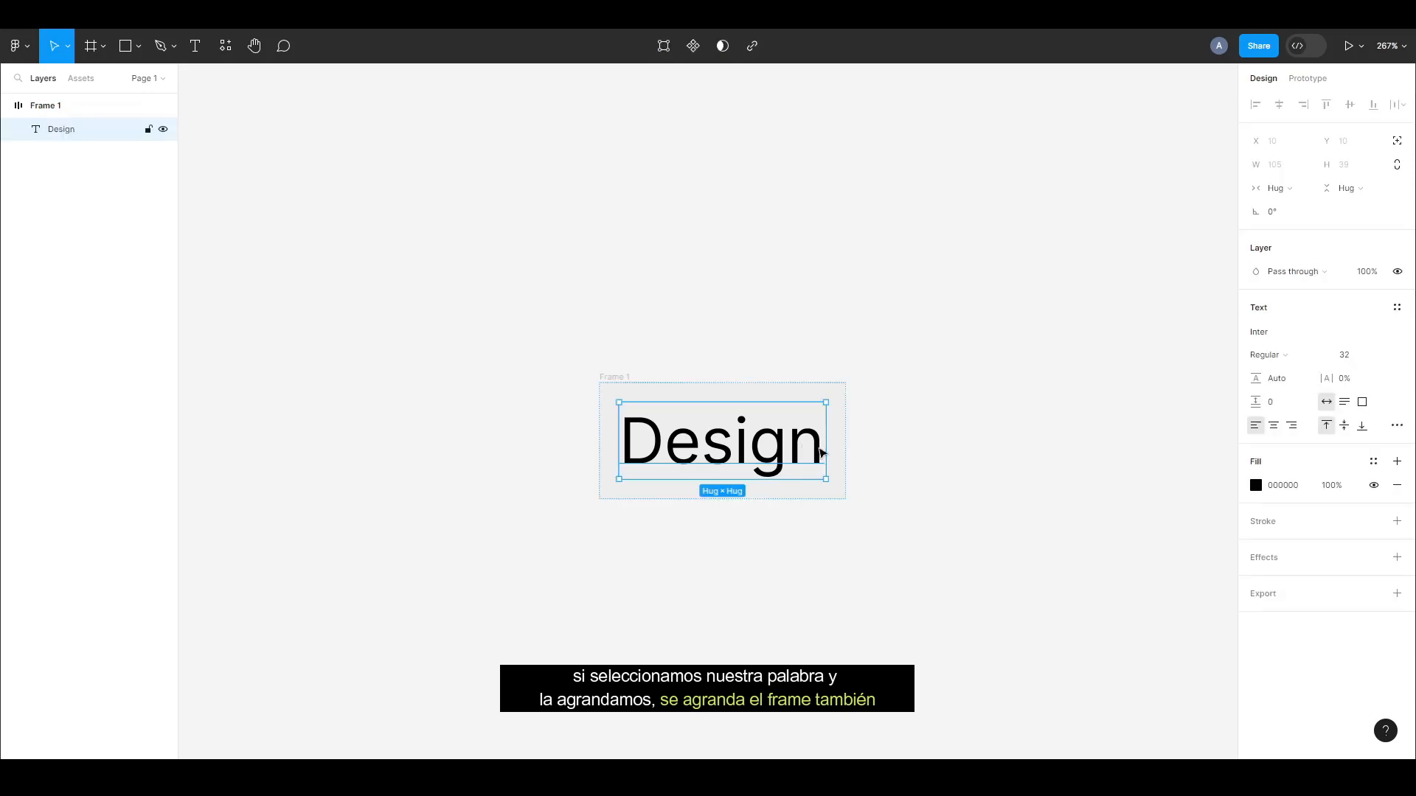
{"action": "left_click_drag", "start_coordinate": [824, 441], "coordinate": [919, 441]}
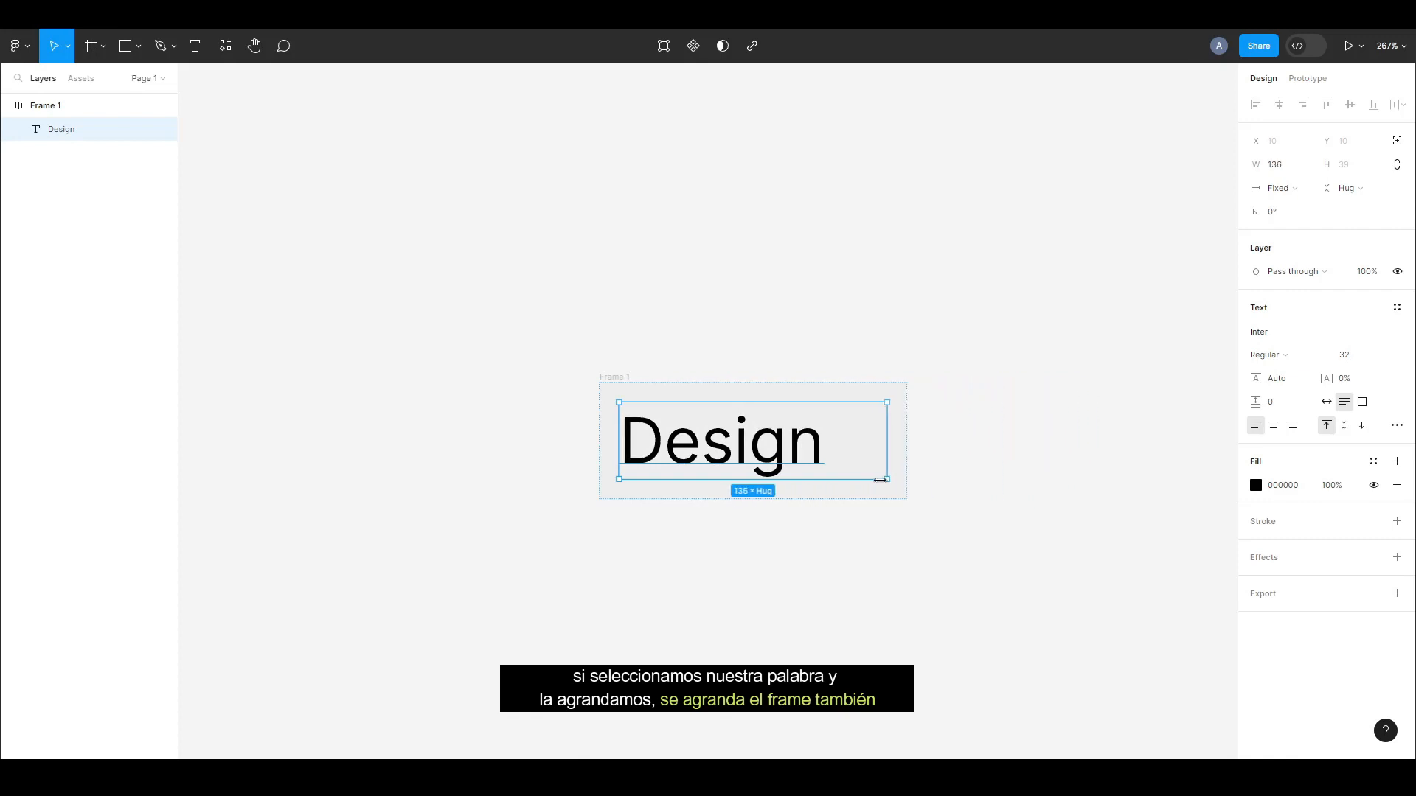
{"action": "left_click_drag", "start_coordinate": [885, 479], "coordinate": [1045, 480]}
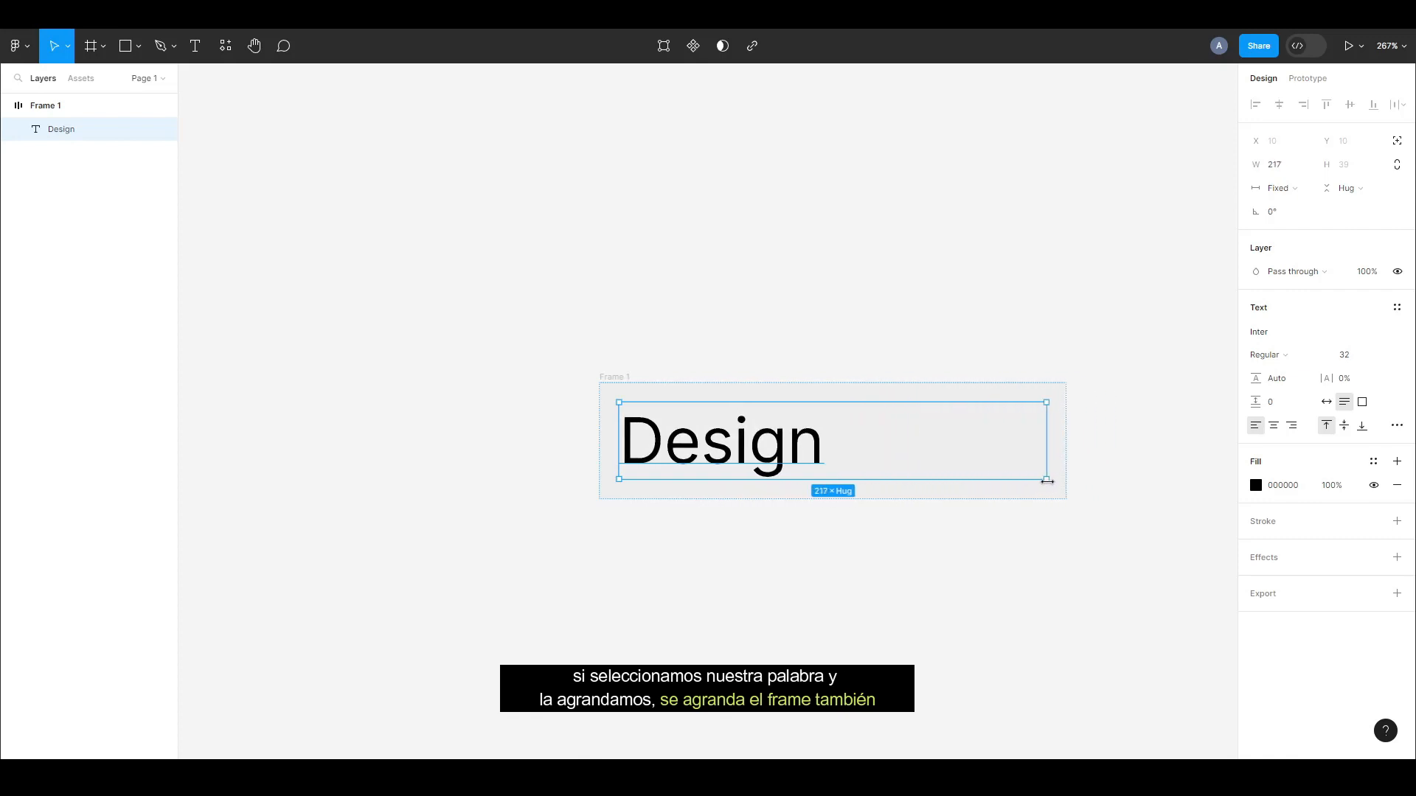
{"action": "left_click", "coordinate": [1010, 347]}
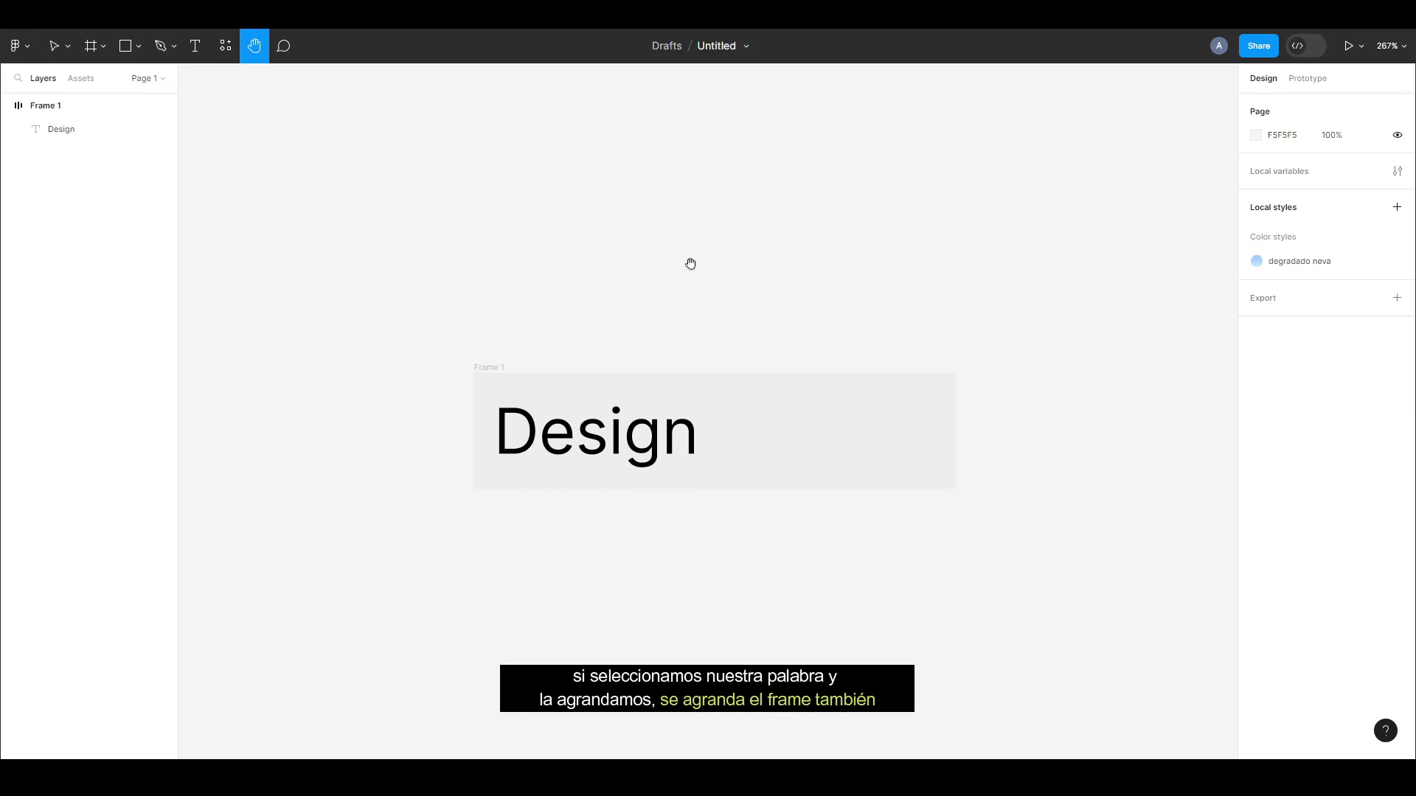
{"action": "left_click", "coordinate": [54, 46]}
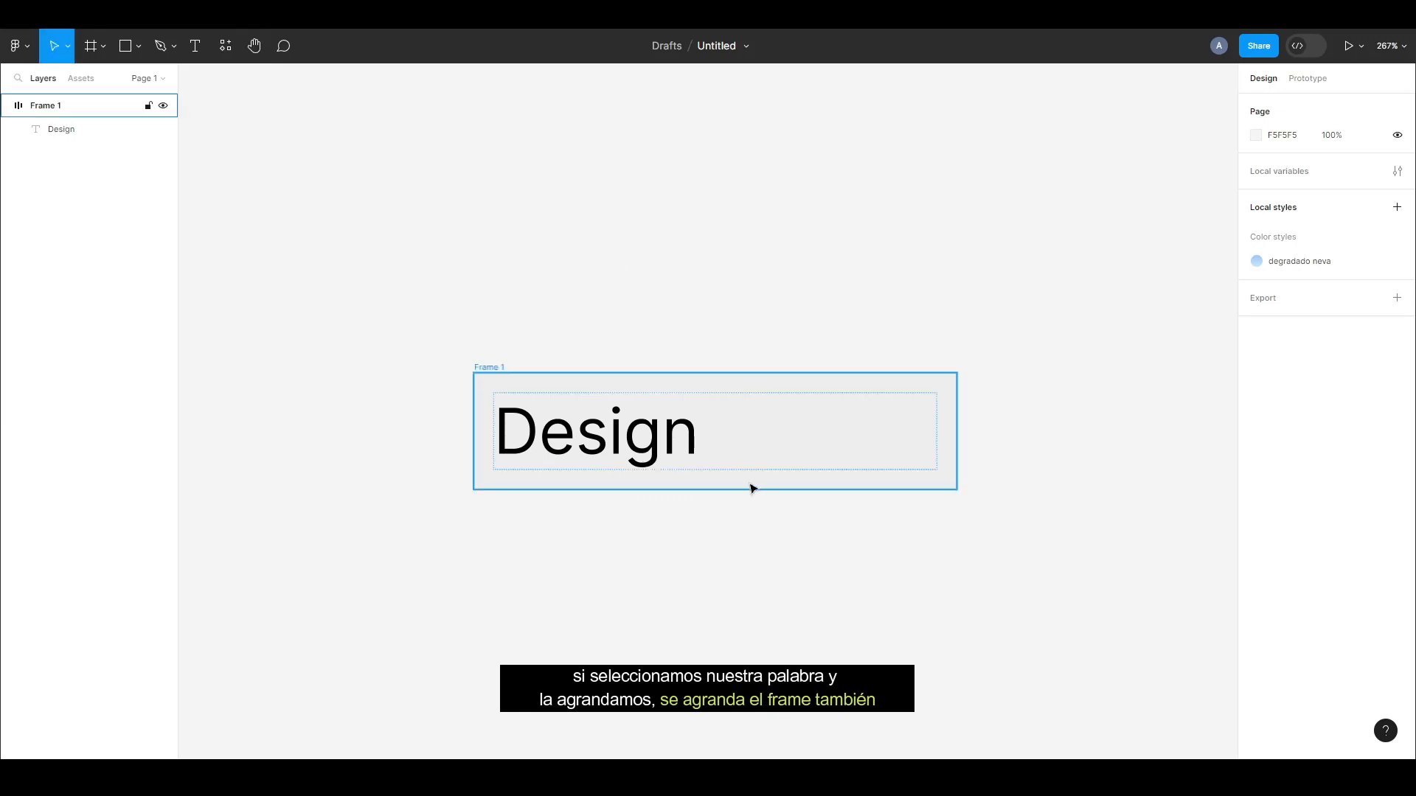
{"action": "left_click", "coordinate": [821, 565]}
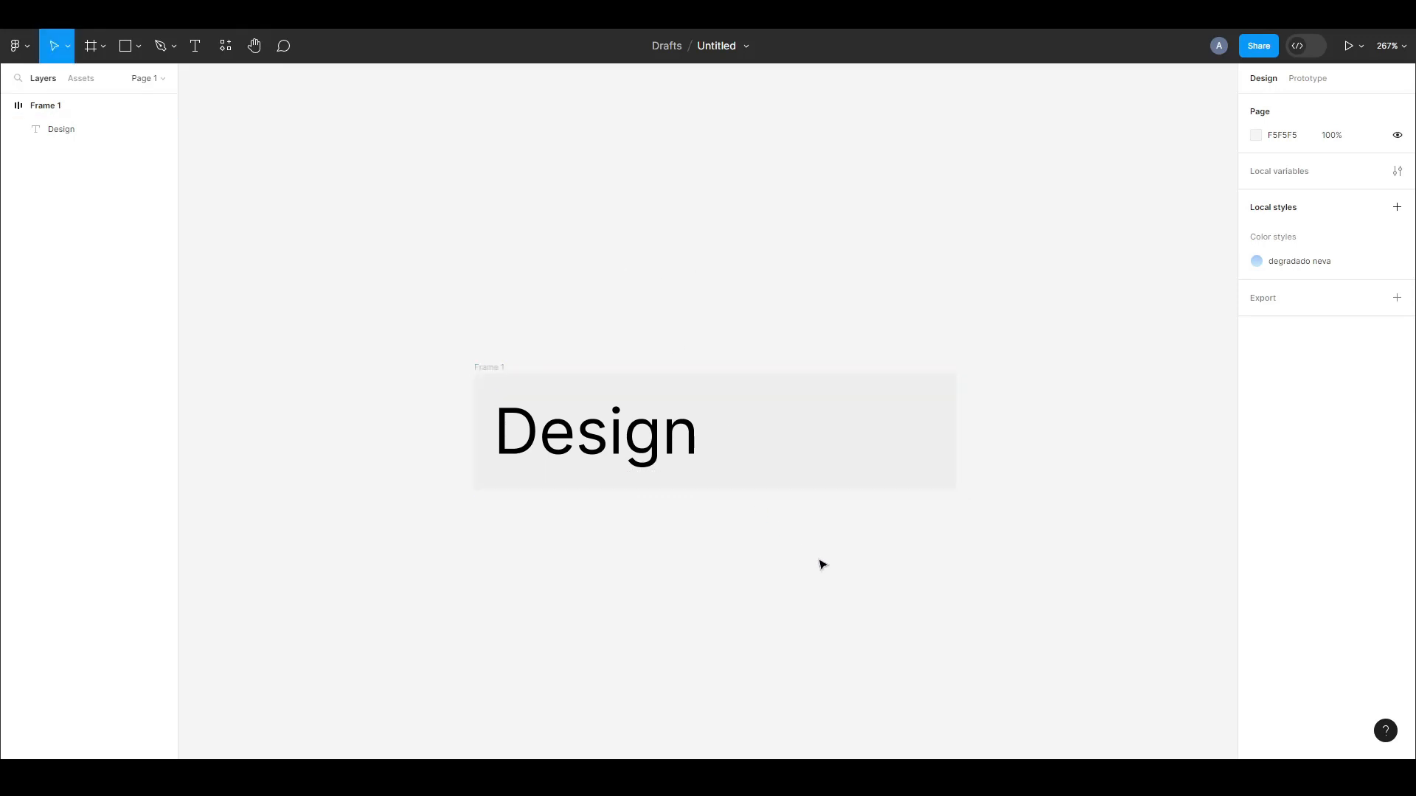